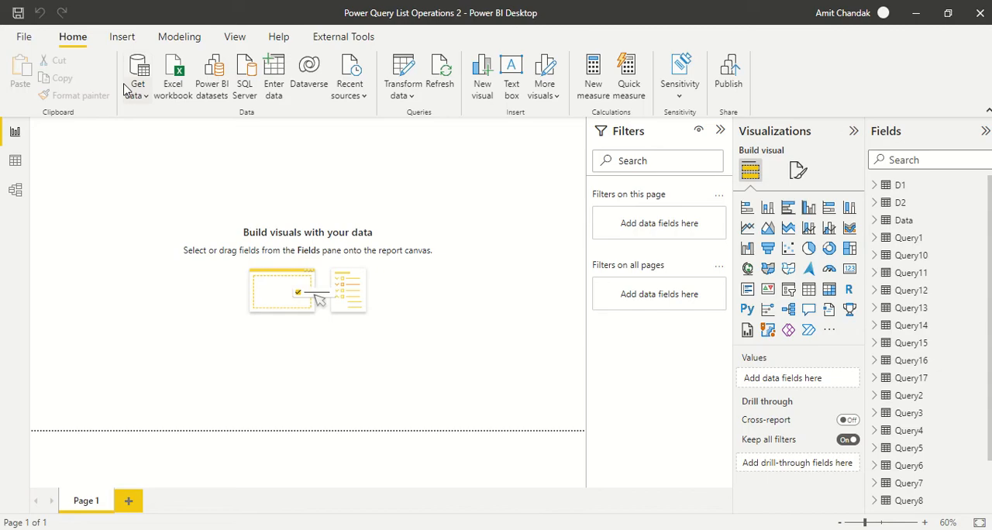
pyautogui.moveTo(138, 74)
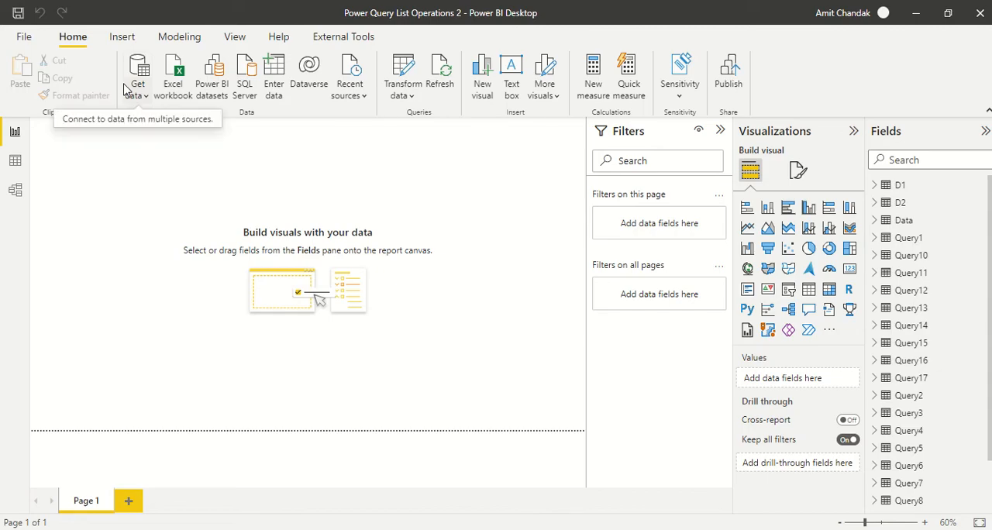
pyautogui.moveTo(348, 109)
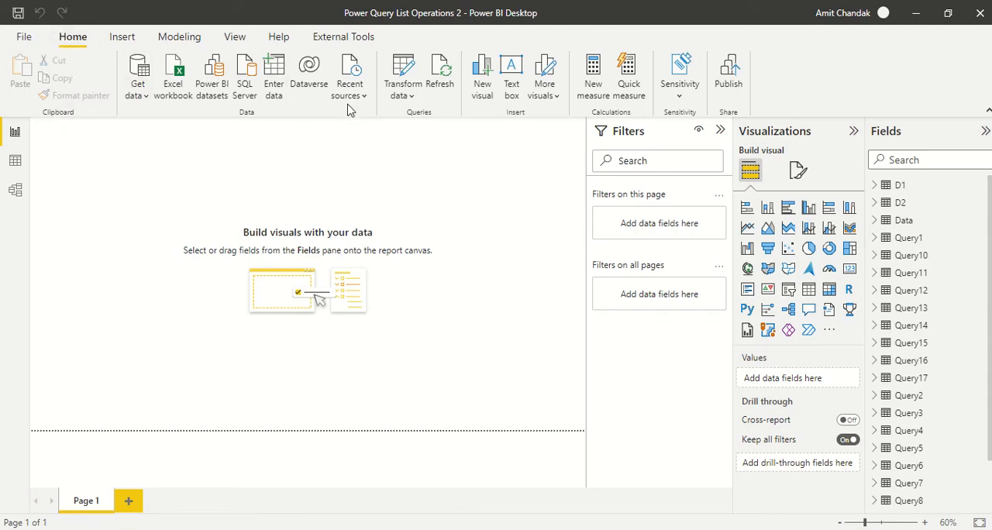
# Launch the Power Query Editor from the Transform data menu.
pyautogui.click(401, 74)
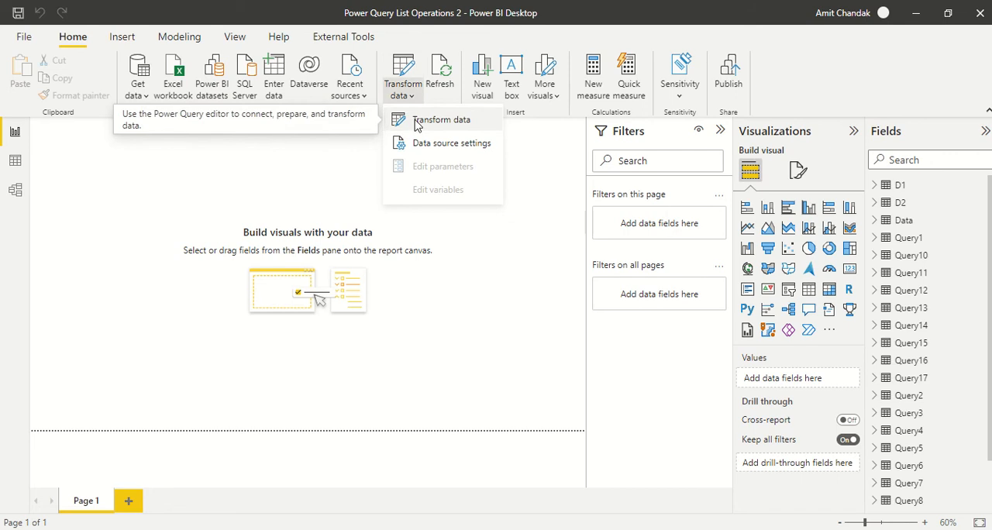
pyautogui.moveTo(442, 124)
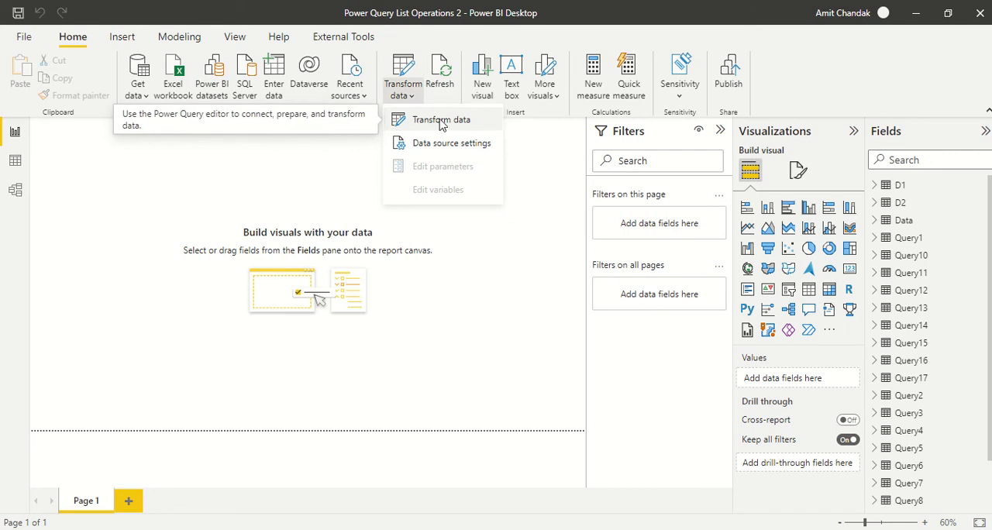
pyautogui.click(442, 119)
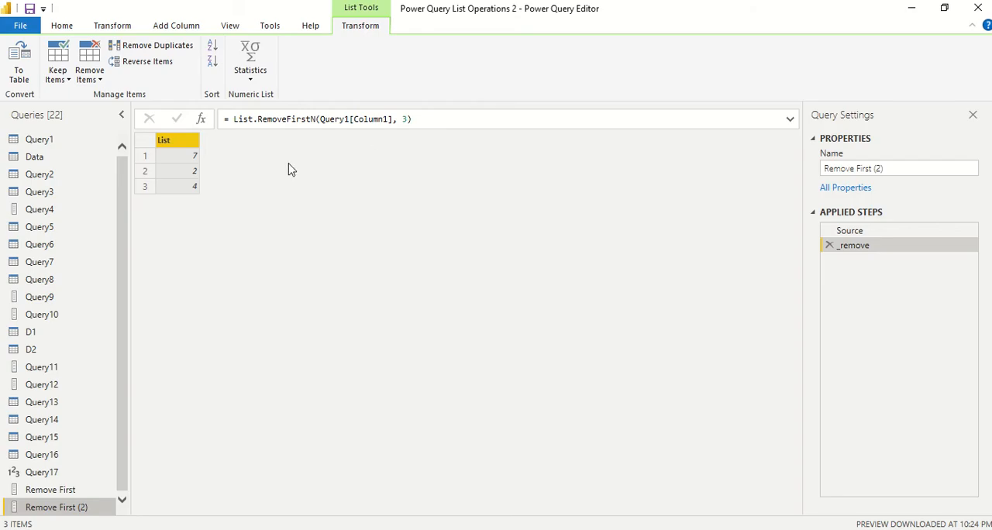
pyautogui.moveTo(96, 373)
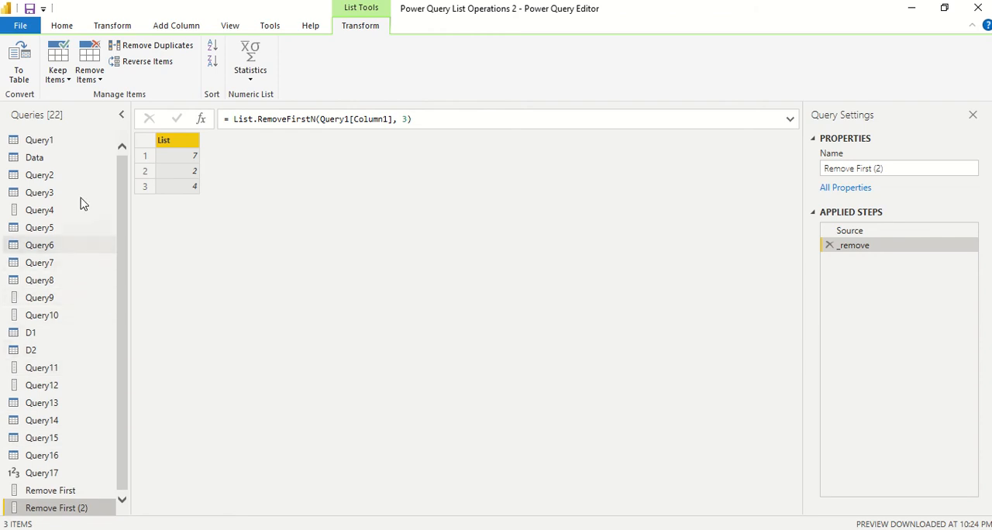
# Create a new blank query from New Source and name it 'Remove Item'.
pyautogui.click(62, 25)
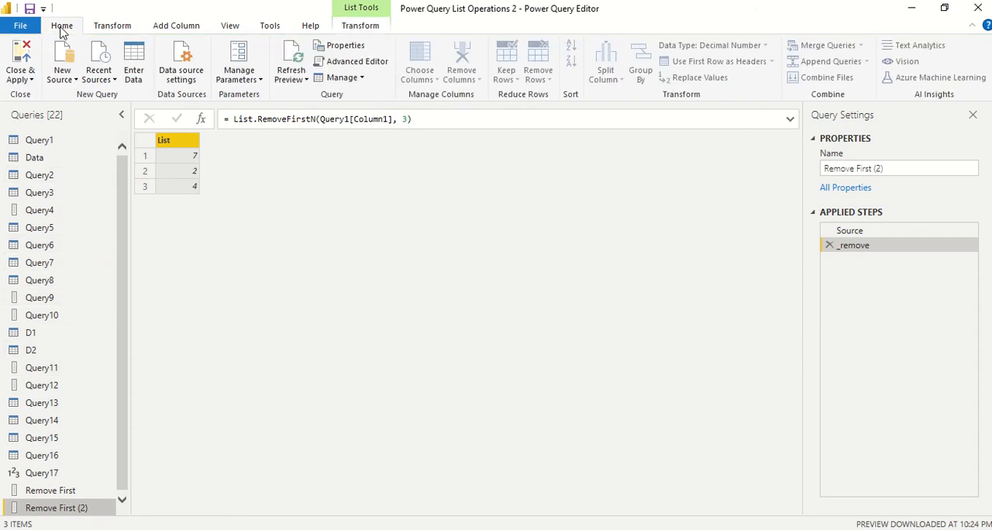
pyautogui.moveTo(62, 62)
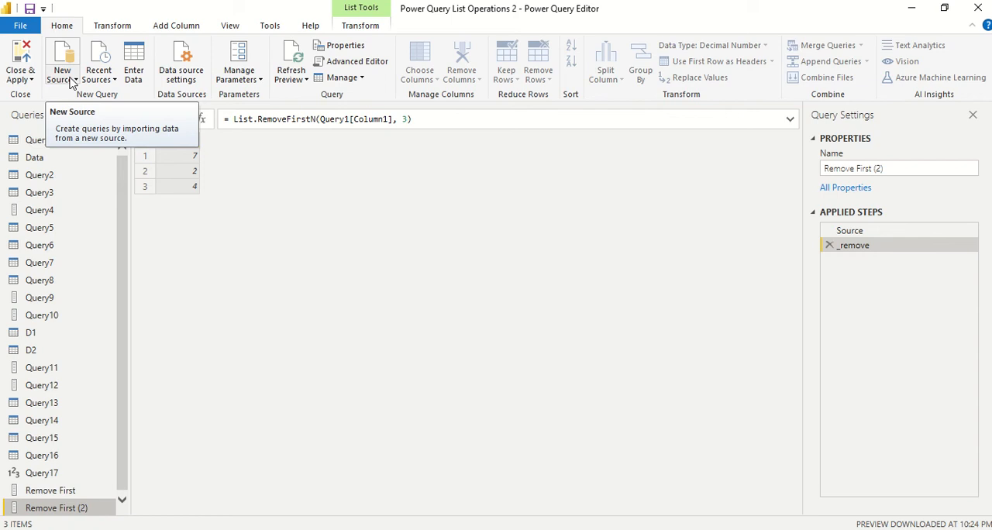
pyautogui.click(62, 62)
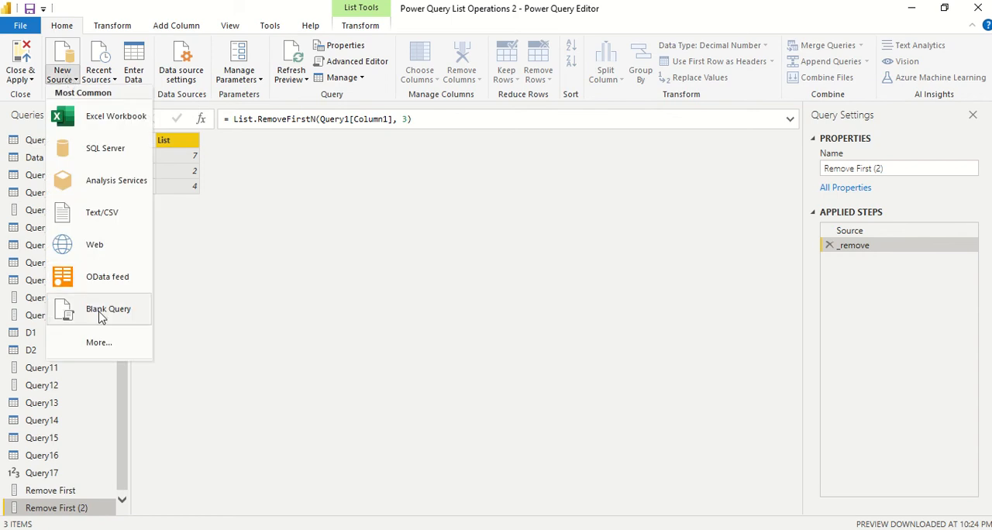
pyautogui.click(107, 308)
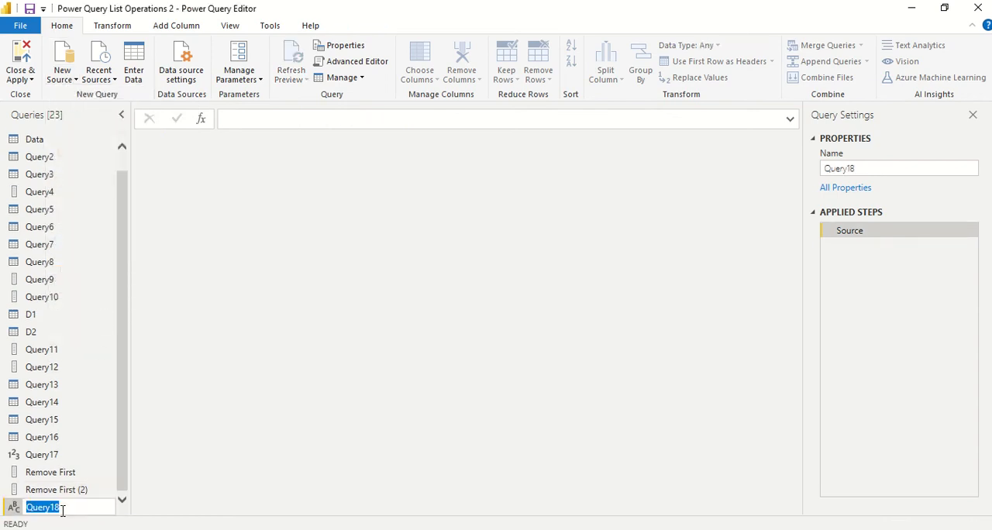
pyautogui.write('Re')
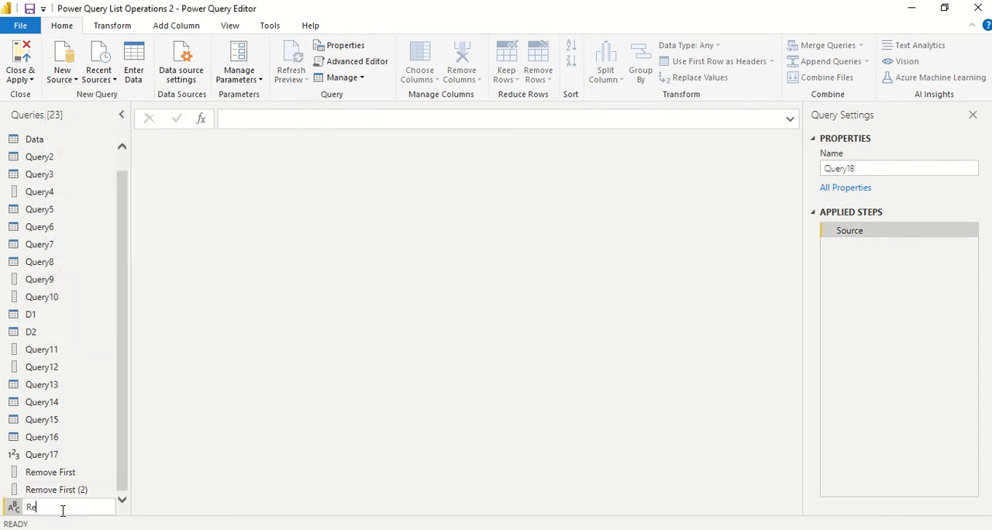
pyautogui.write('move Item')
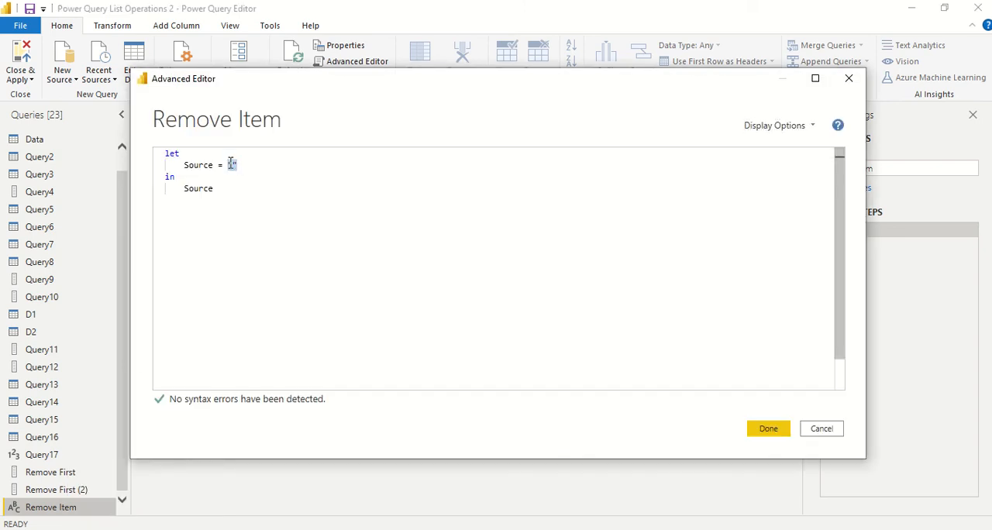
# Set the query's Source to {9,10,1,2,3,4,5,6,7,8} and apply the code.
pyautogui.write(',2')
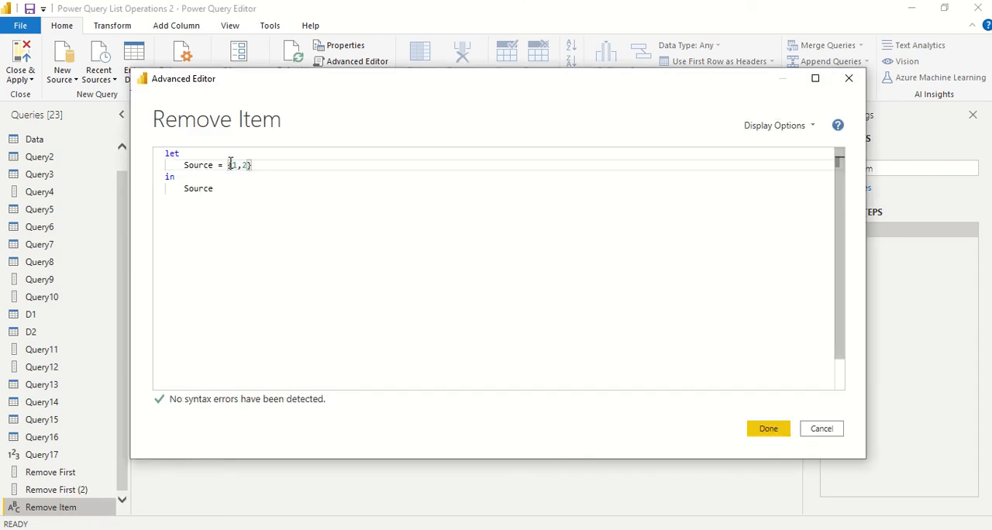
pyautogui.write(',3,4,5,')
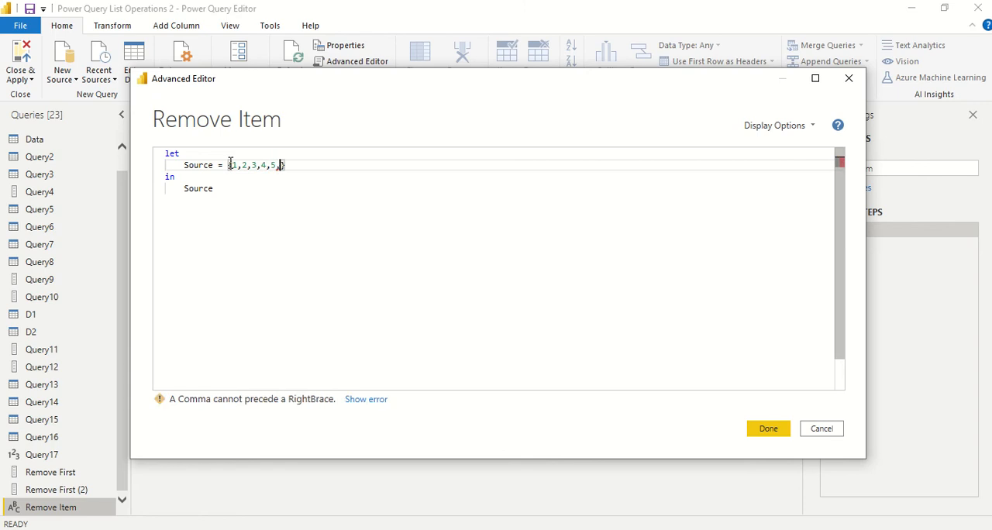
pyautogui.write('6,7,8')
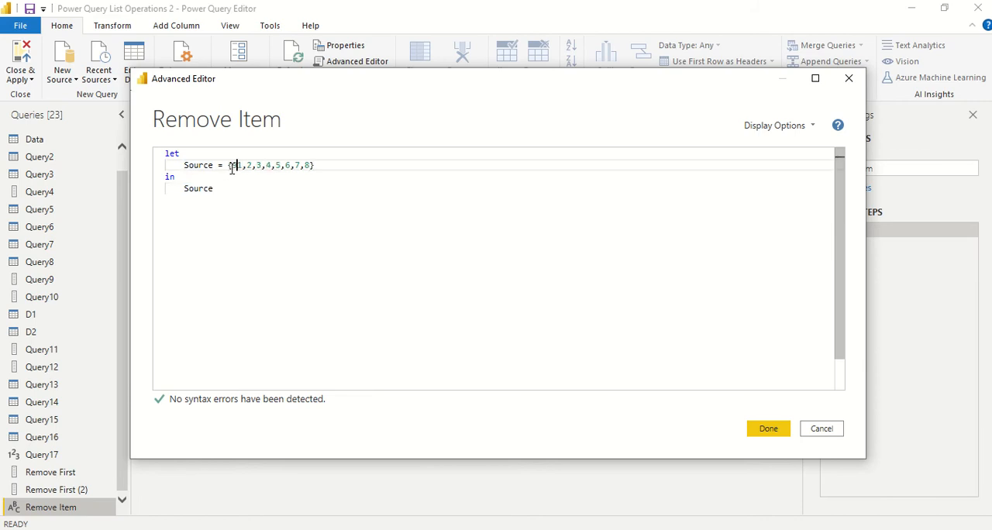
pyautogui.write('9,10,')
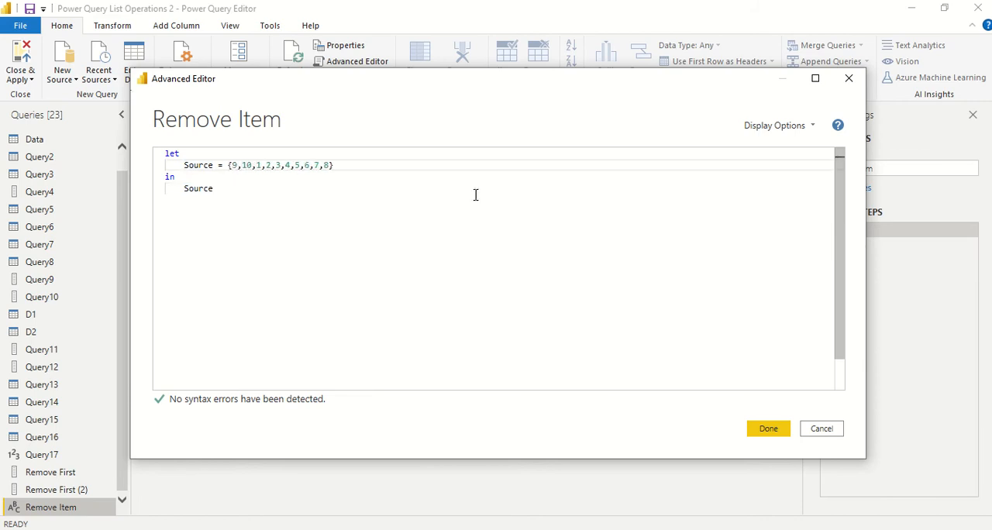
pyautogui.click(768, 429)
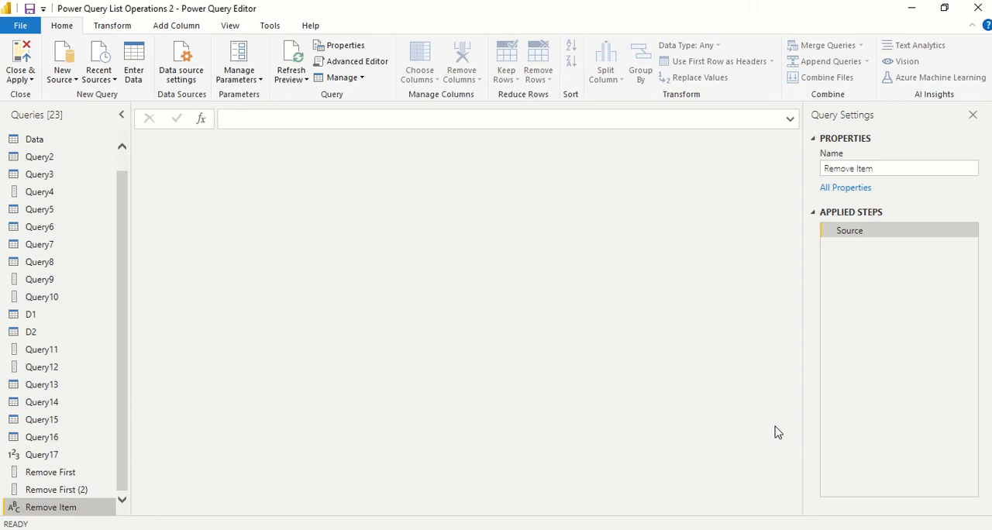
# Preview the ten-item Remove Item list and reopen its Advanced Editor.
pyautogui.click(51, 507)
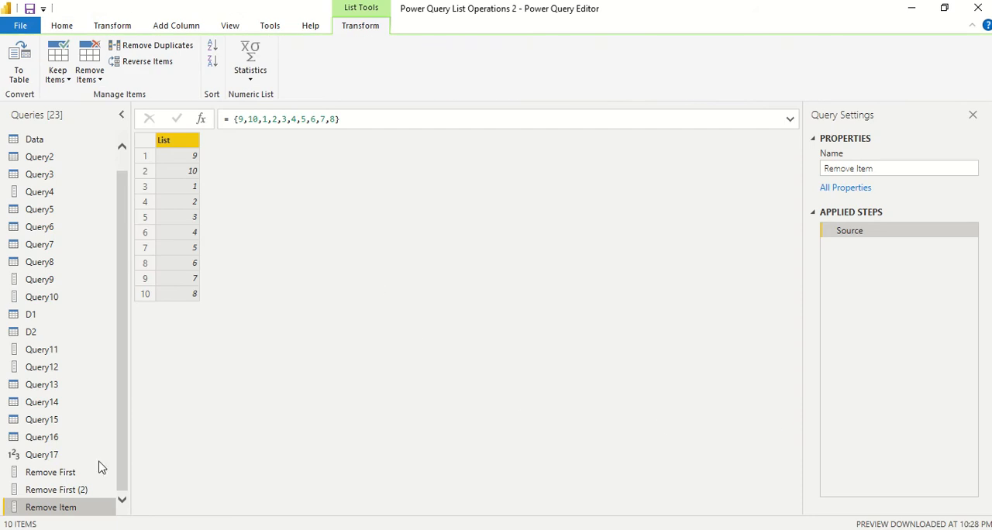
pyautogui.rightClick(51, 507)
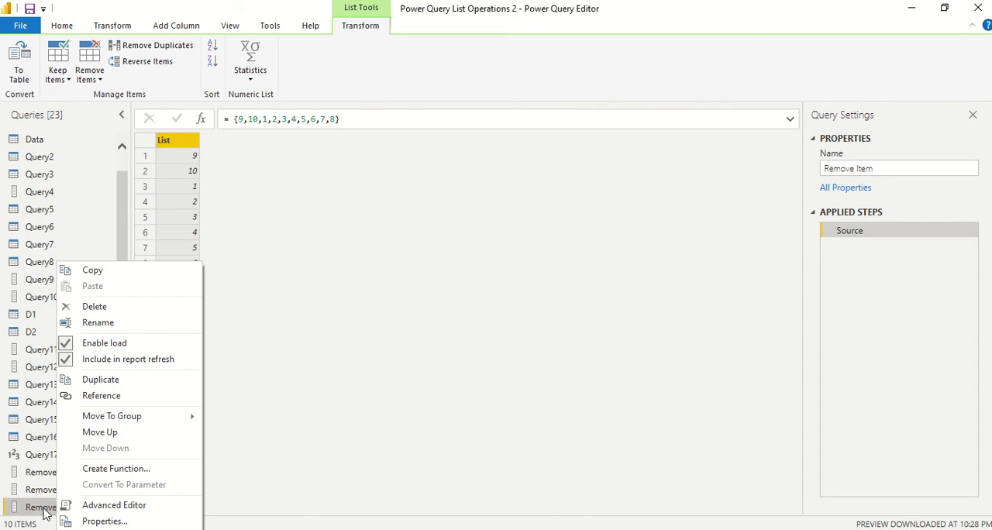
pyautogui.moveTo(114, 505)
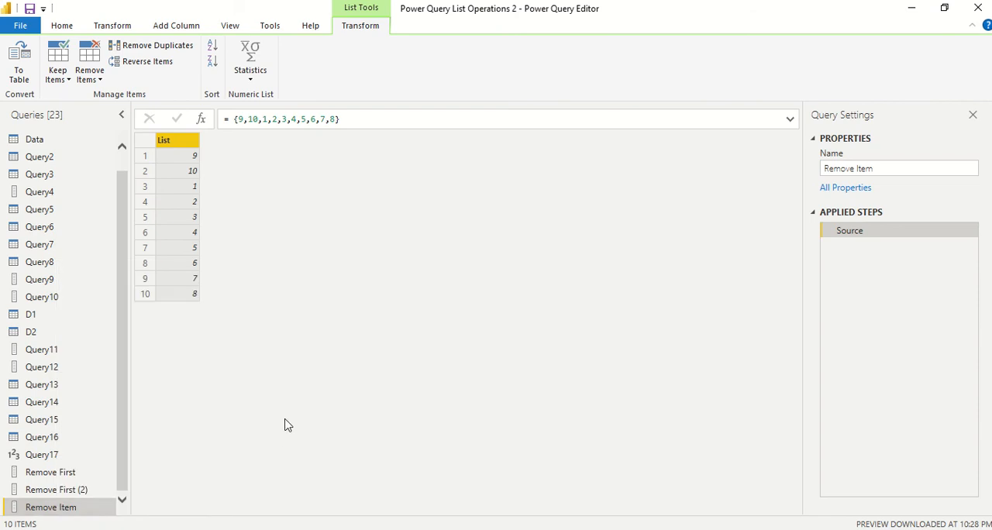
pyautogui.click(61, 25)
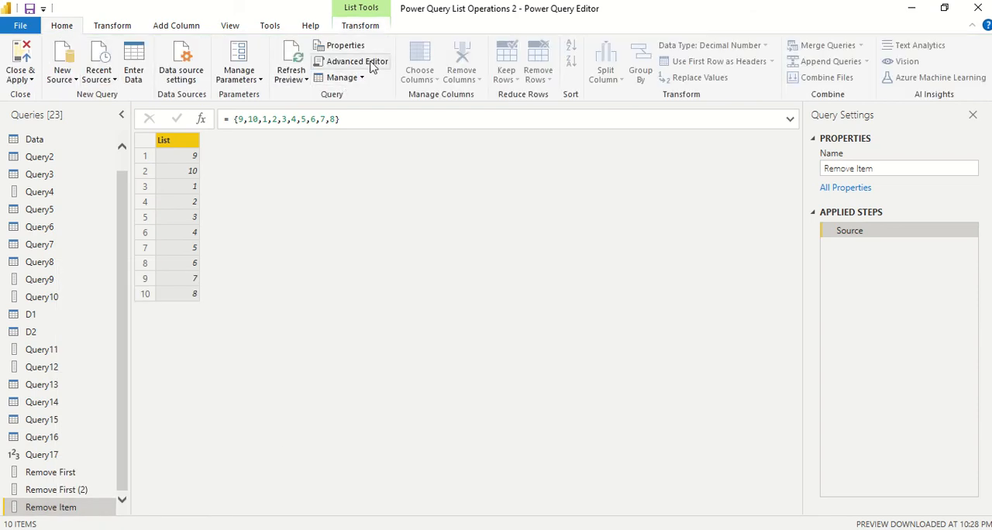
pyautogui.click(356, 61)
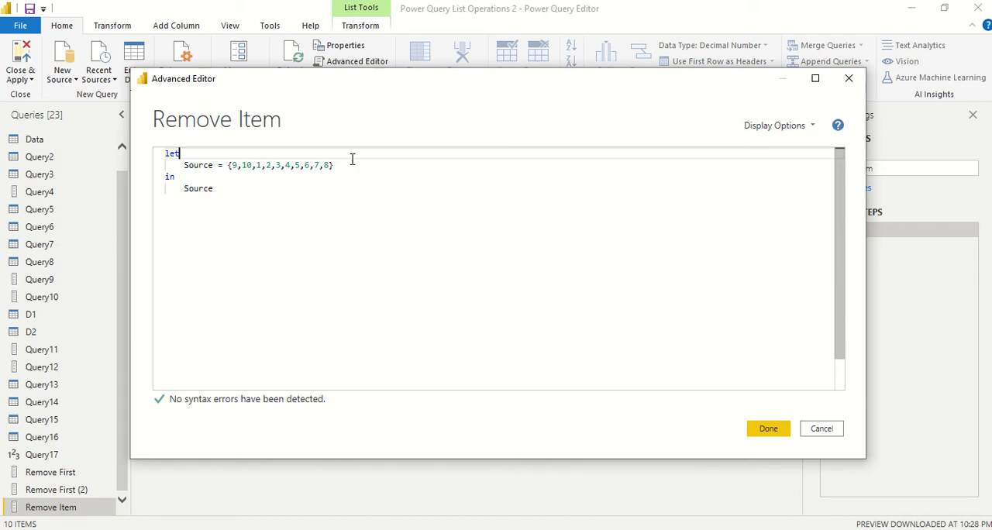
# Add the step _remove = List.RemoveItems(Source, {9,3,6}) and apply the code.
pyautogui.write(',')
pyautogui.write('_rem')
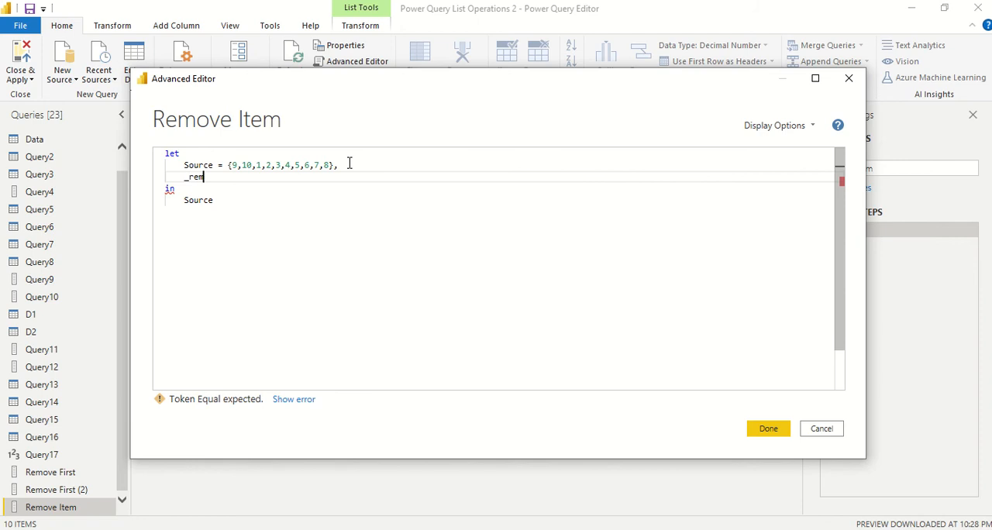
pyautogui.write('ove')
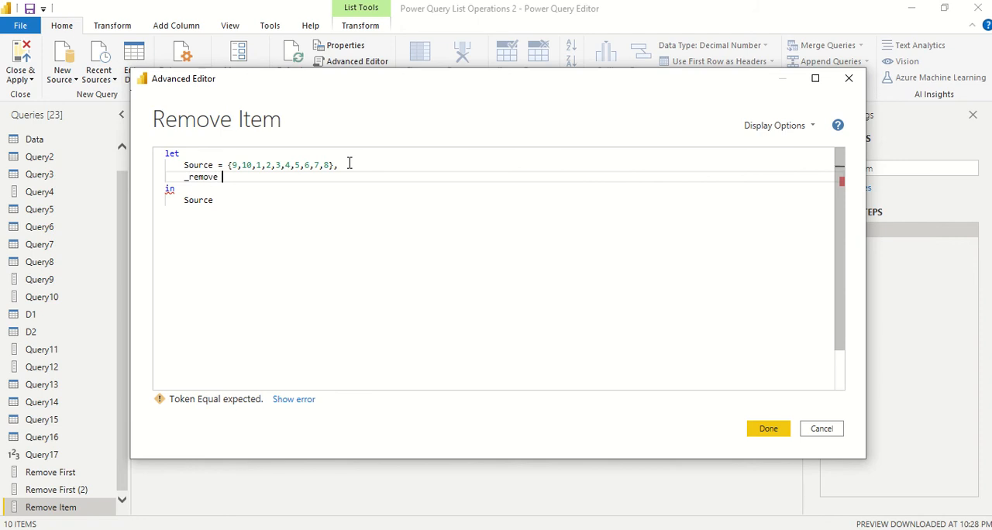
pyautogui.write('=')
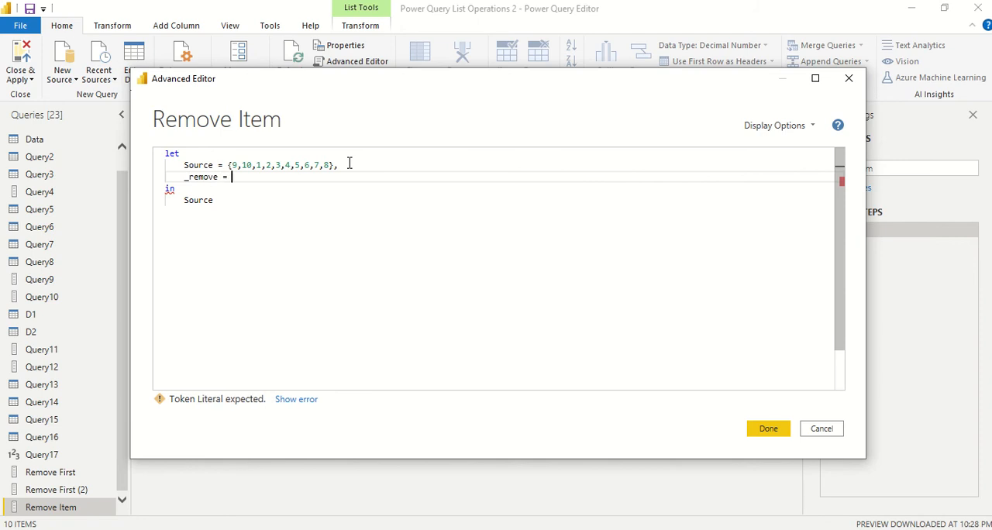
pyautogui.write('List.')
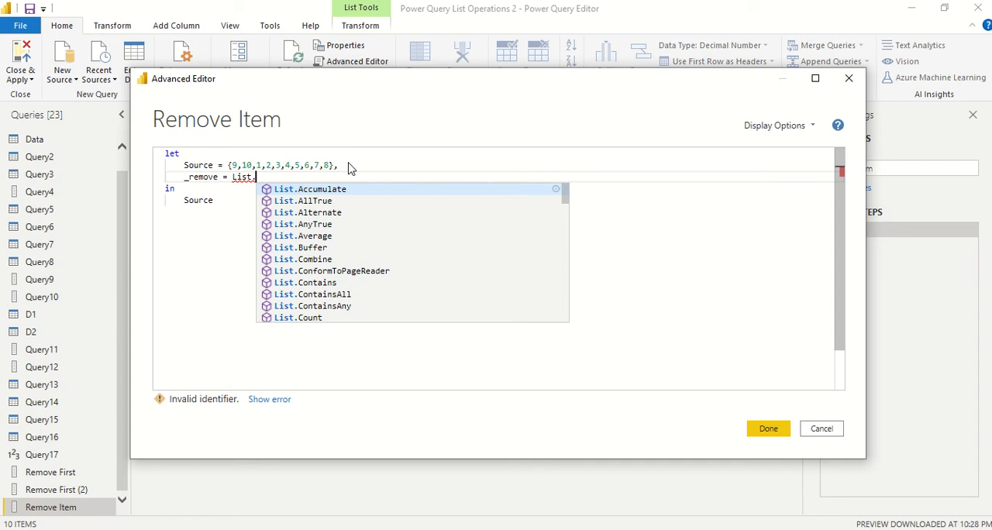
pyautogui.write('RemoveItems(')
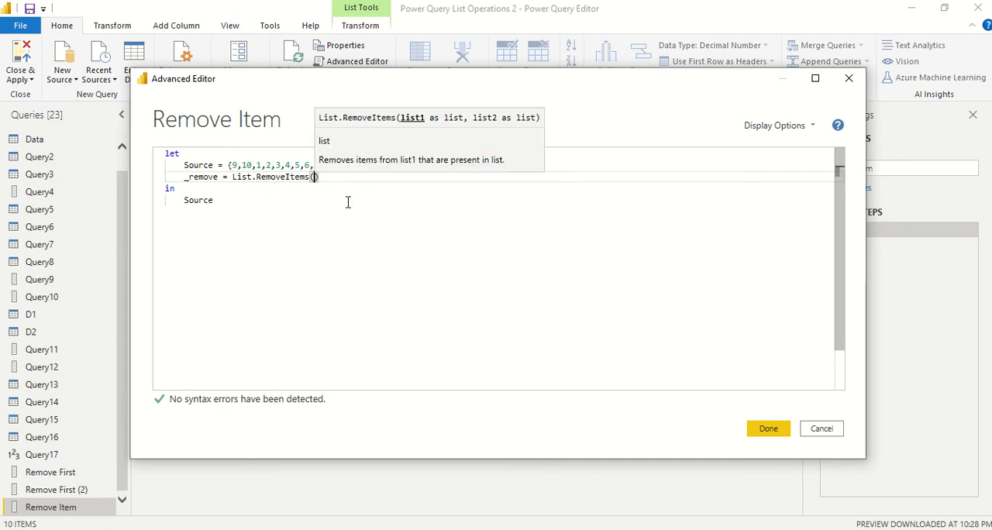
pyautogui.write('Source,')
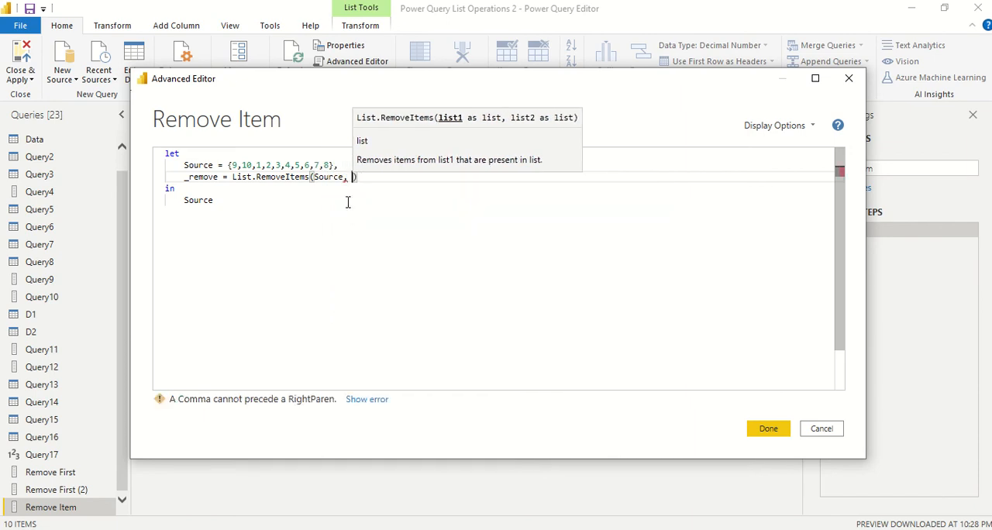
pyautogui.write('{}')
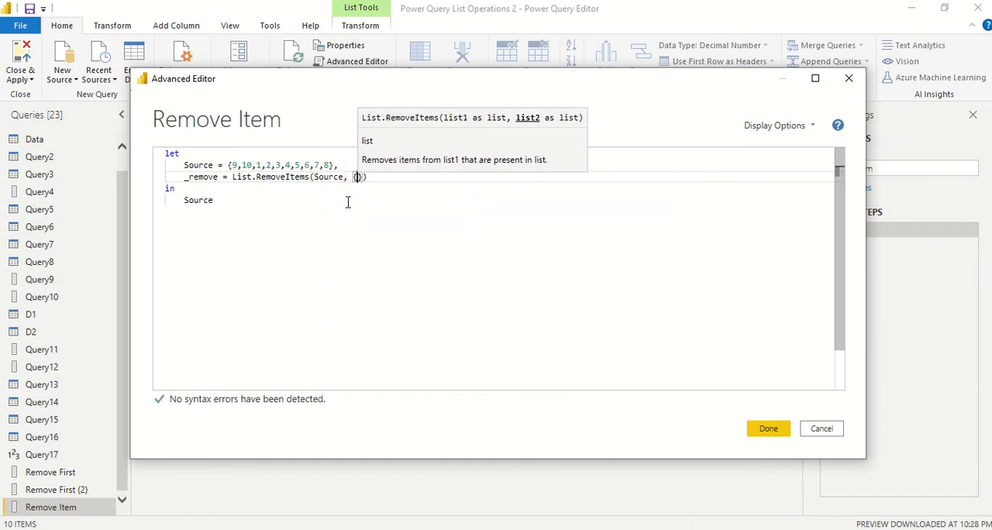
pyautogui.write('9,')
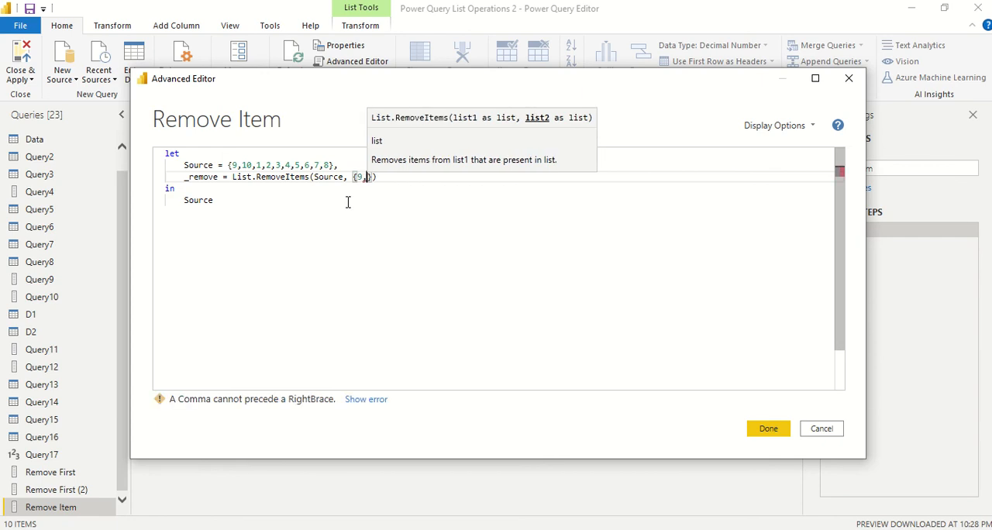
pyautogui.write('3,')
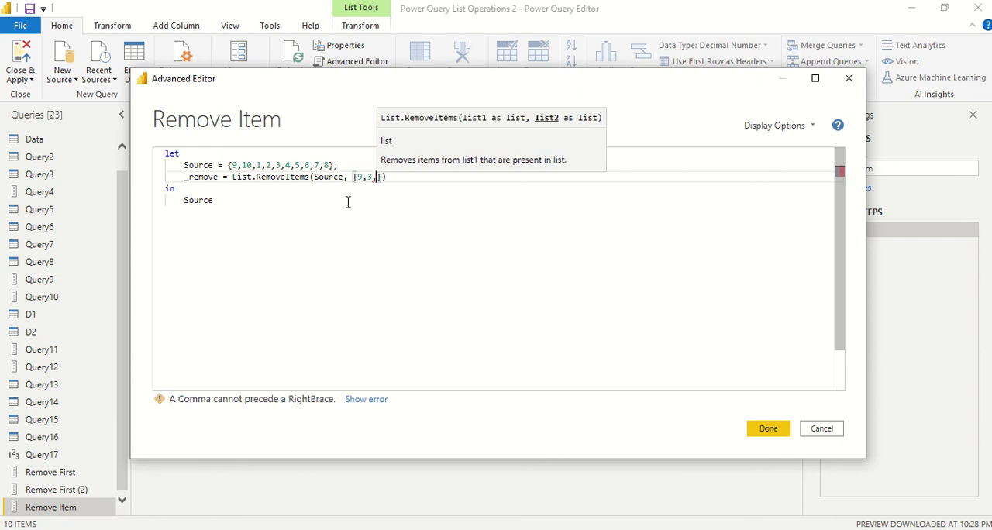
pyautogui.write('6')
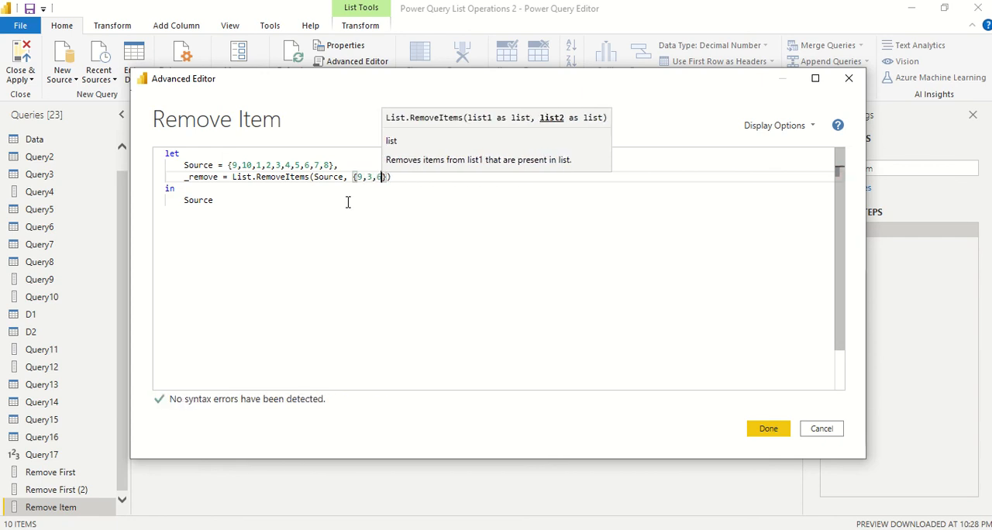
pyautogui.moveTo(768, 428)
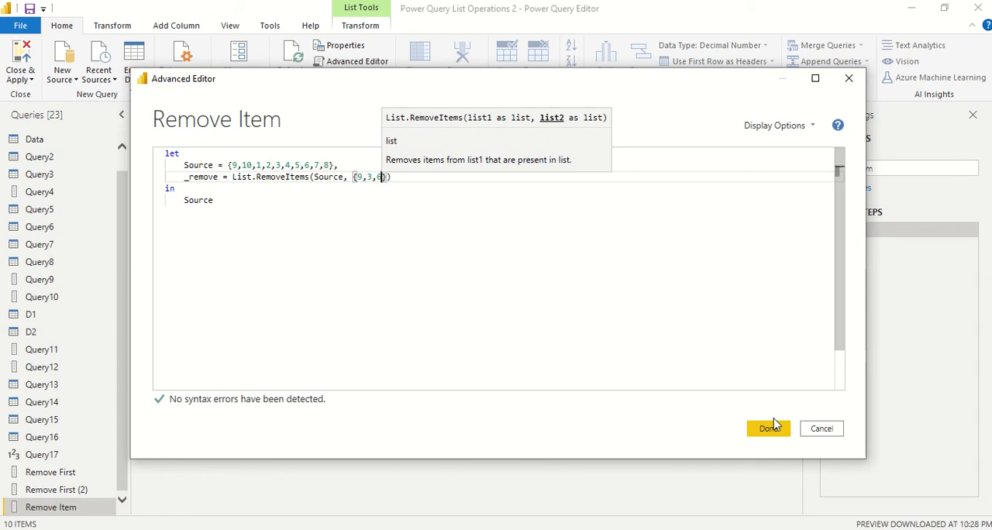
pyautogui.click(768, 429)
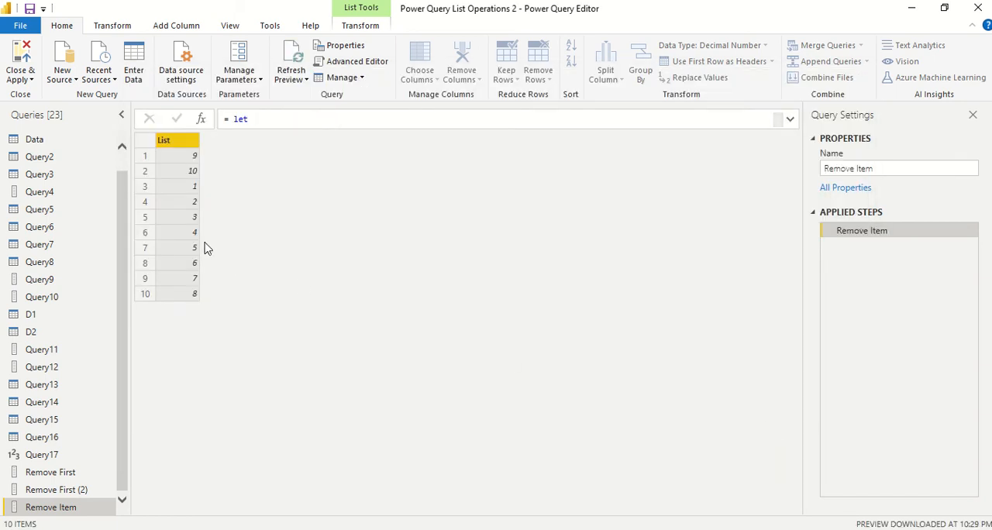
# Return _remove instead of Source, leaving 10, 1, 2, 4, 5, 7, 8.
pyautogui.rightClick(50, 506)
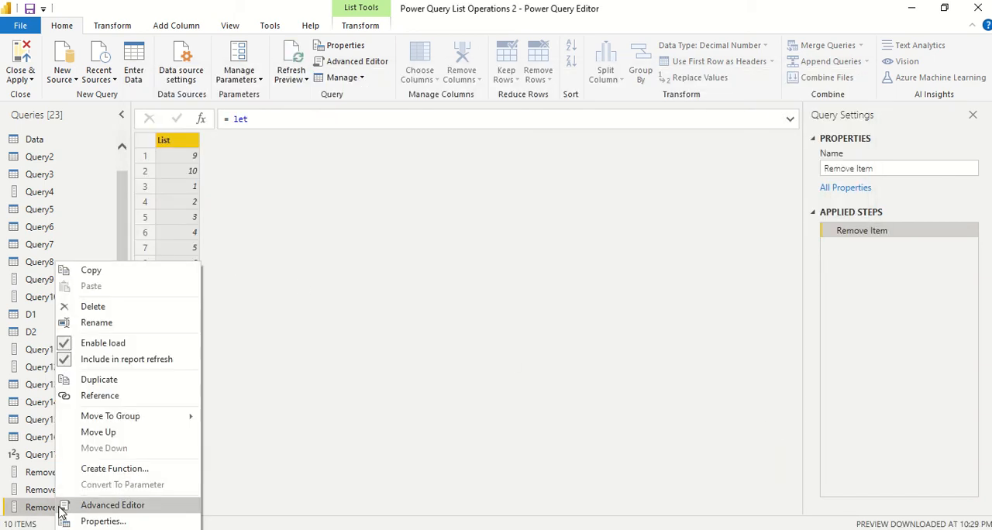
pyautogui.click(112, 504)
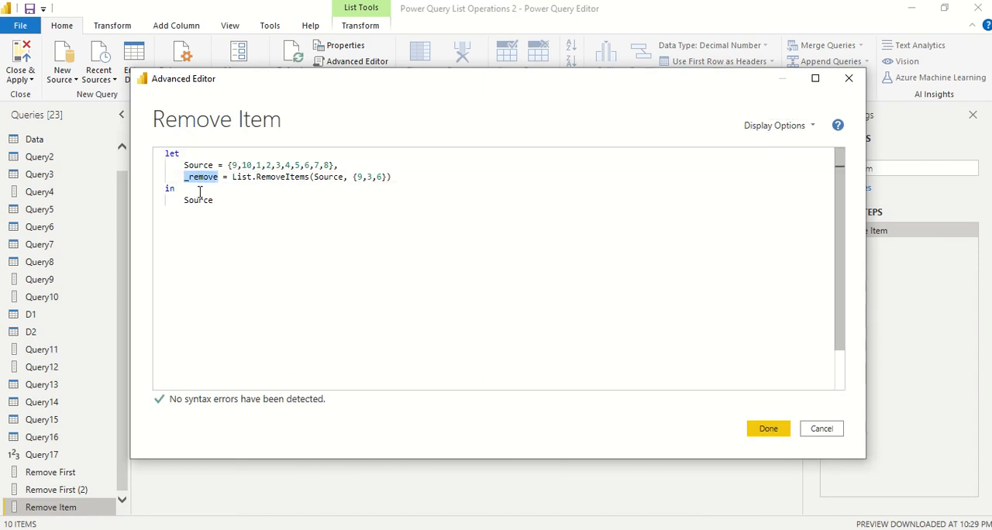
pyautogui.write('_remove')
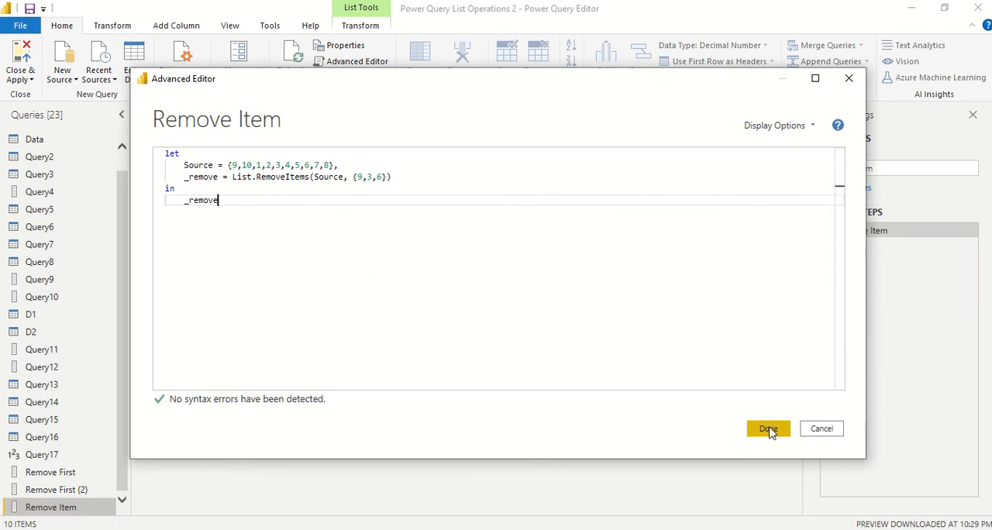
pyautogui.click(767, 429)
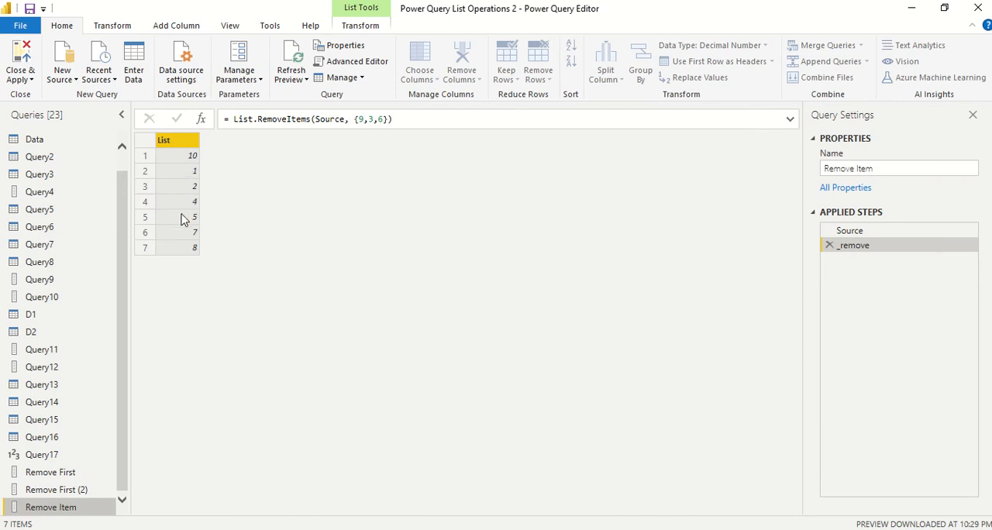
# Append another 6 to the end of the Source list and apply it.
pyautogui.rightClick(51, 506)
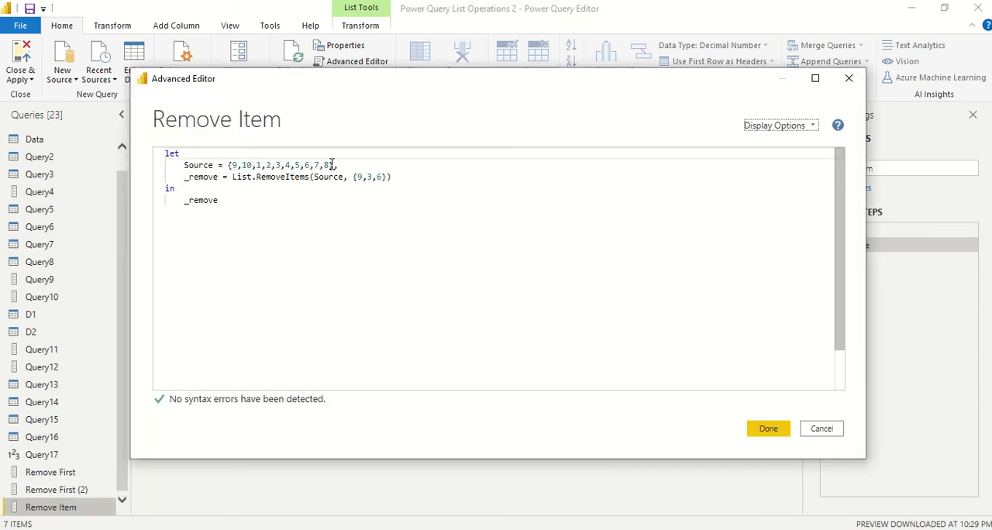
pyautogui.write(',6')
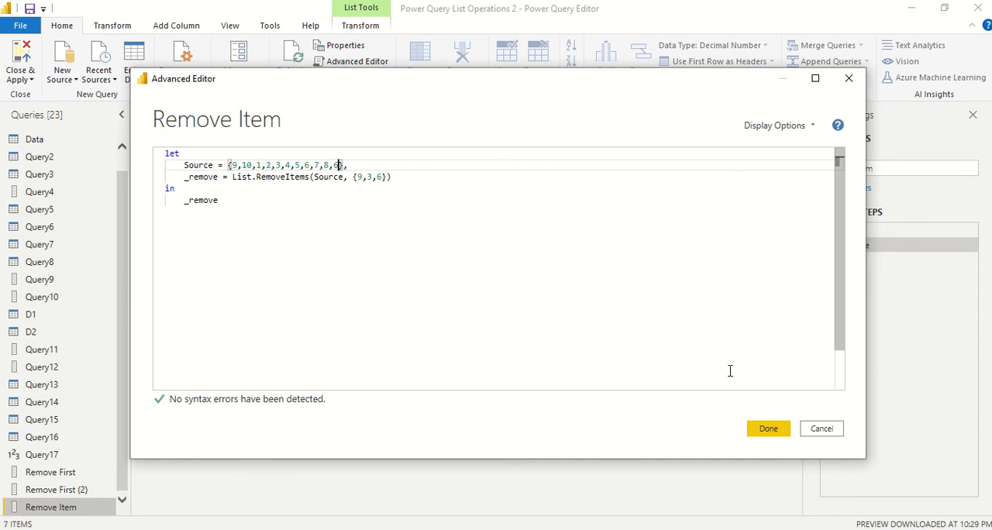
pyautogui.click(767, 427)
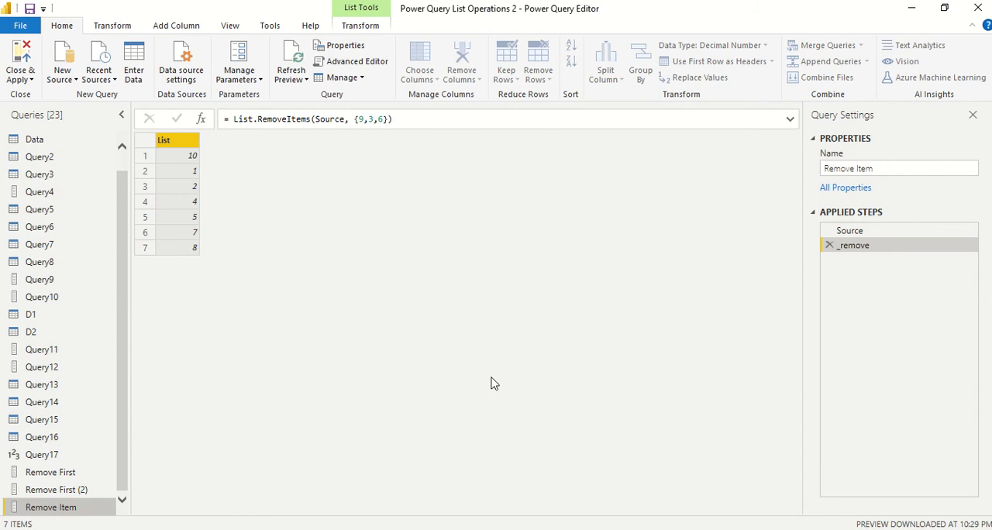
pyautogui.moveTo(272, 280)
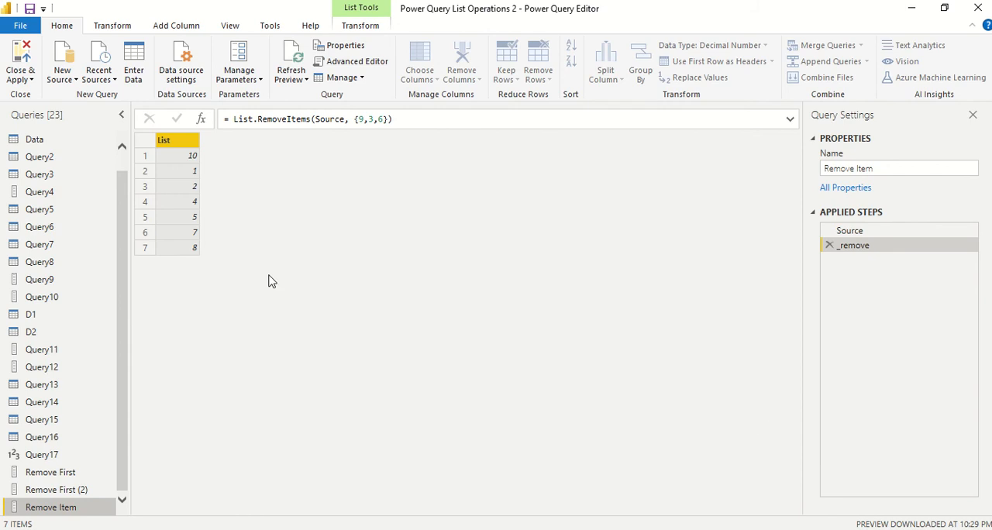
pyautogui.moveTo(39, 174)
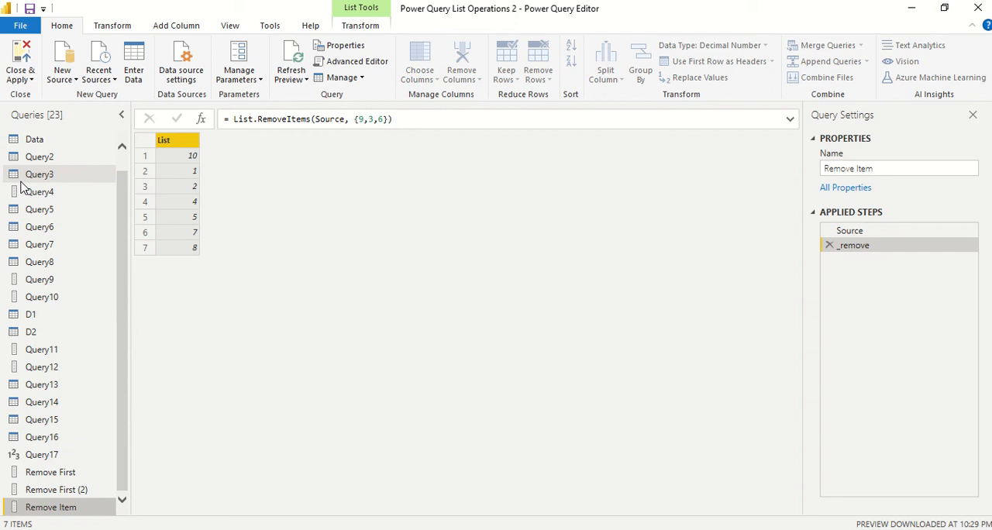
pyautogui.moveTo(263, 255)
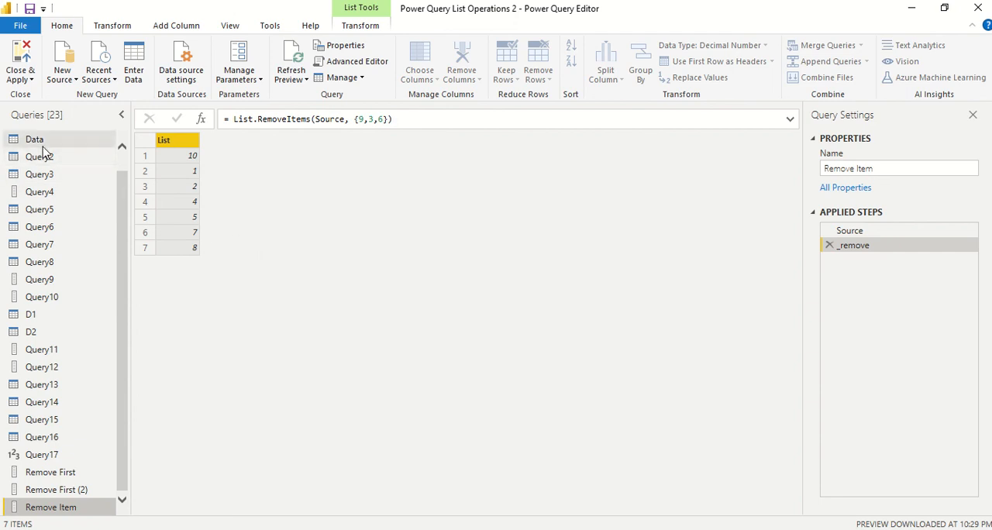
# Compare the Data table with Query1's combined list, ending on the Data table.
pyautogui.click(35, 139)
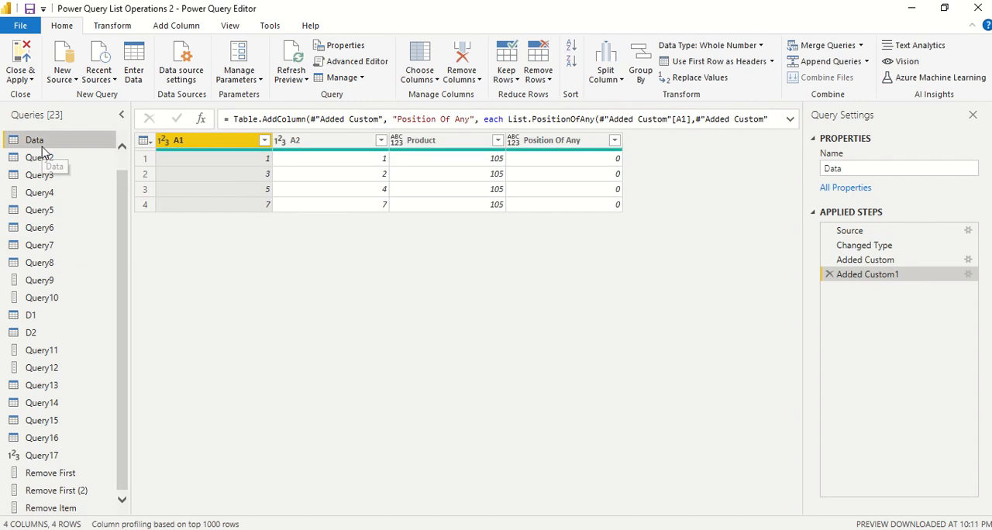
pyautogui.moveTo(43, 163)
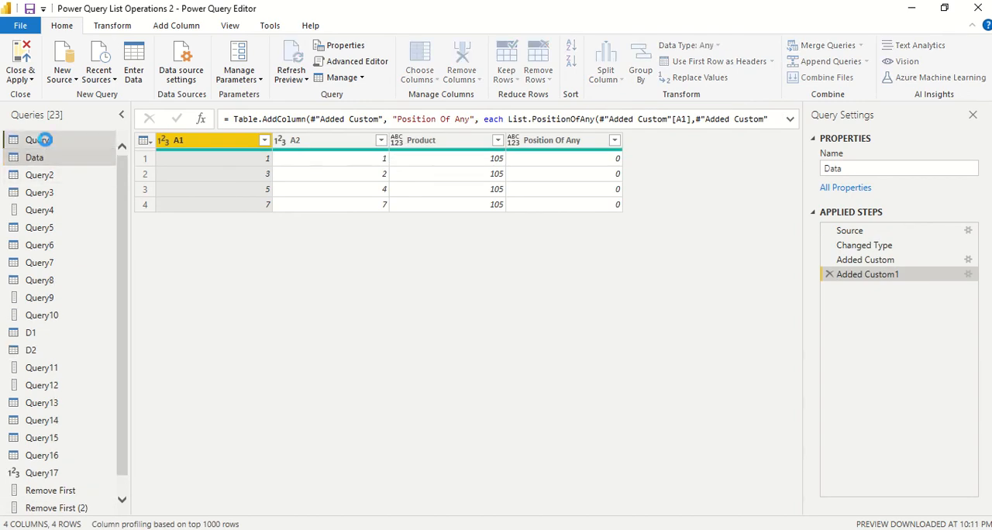
pyautogui.click(39, 139)
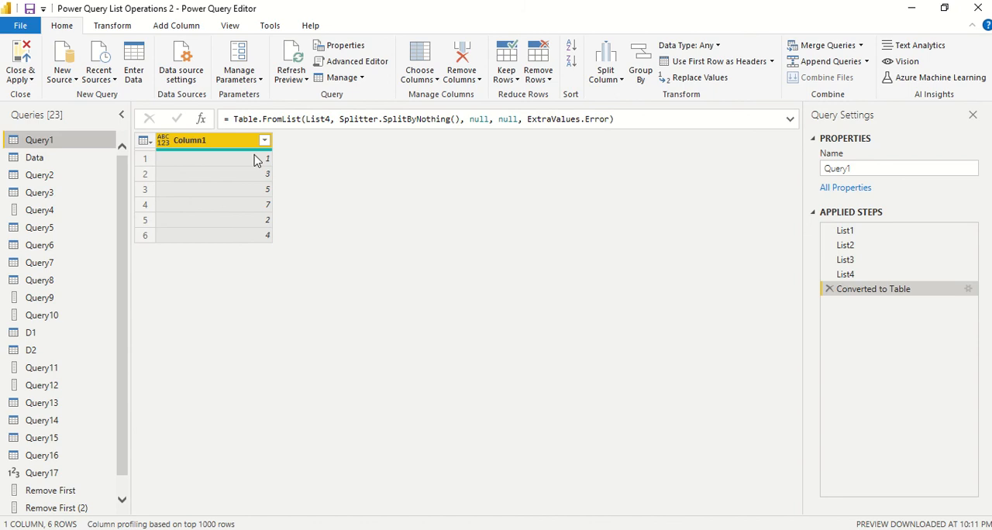
pyautogui.moveTo(267, 190)
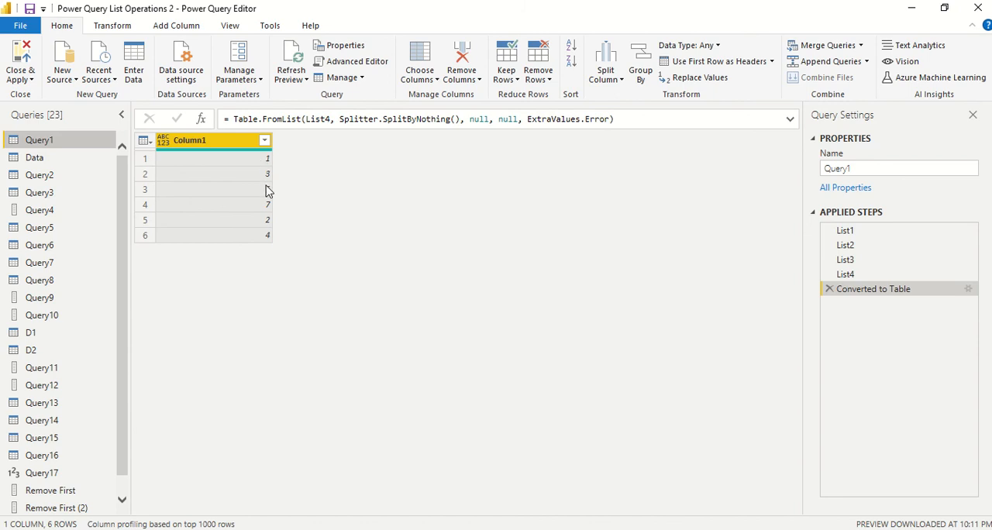
pyautogui.click(34, 157)
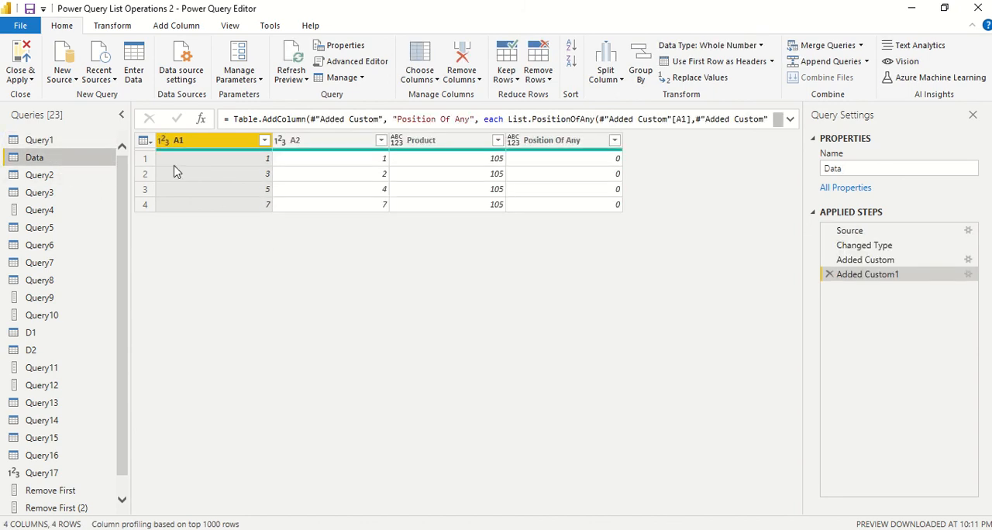
pyautogui.moveTo(267, 178)
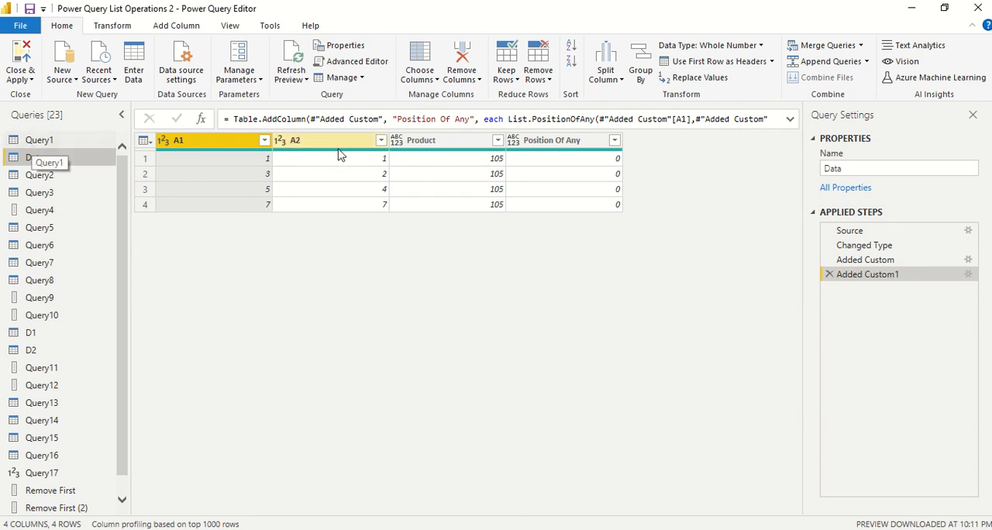
pyautogui.click(39, 139)
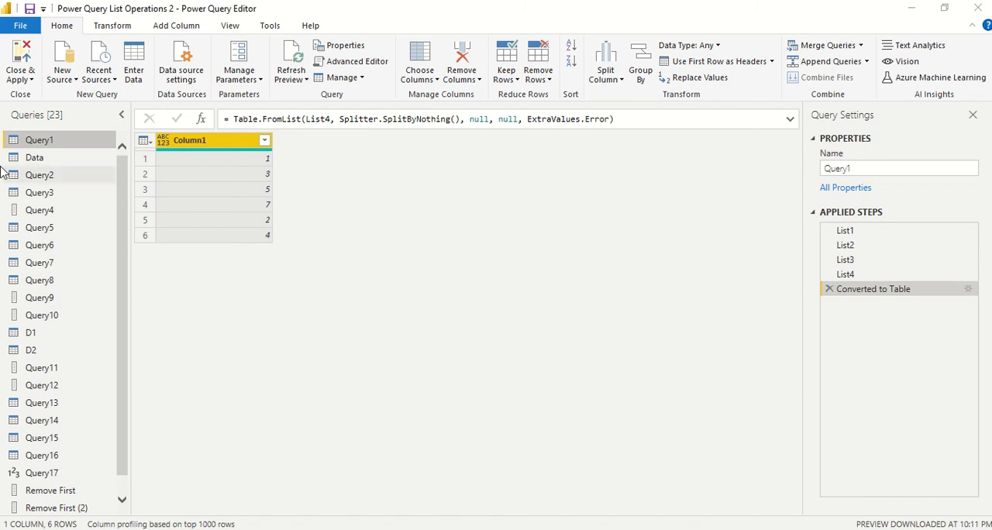
pyautogui.click(34, 158)
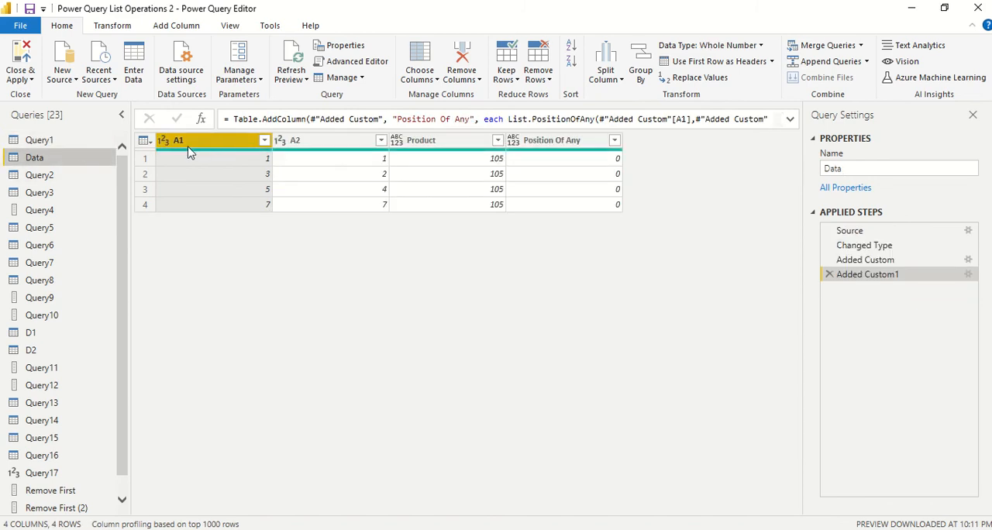
pyautogui.moveTo(54, 145)
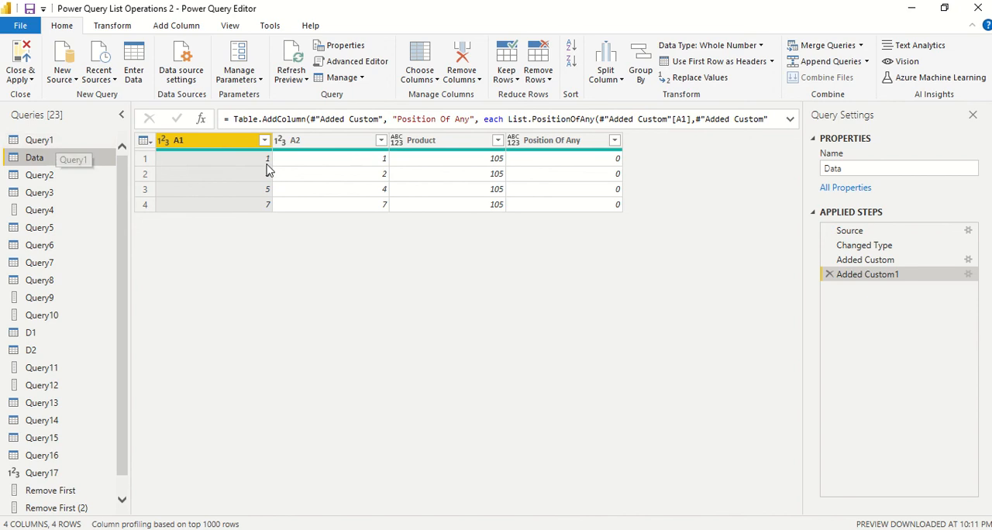
pyautogui.moveTo(333, 161)
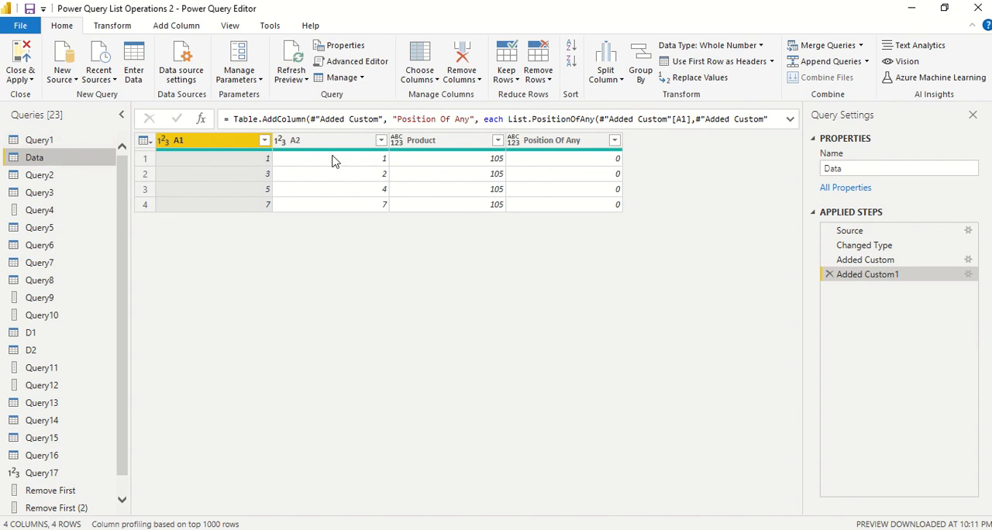
pyautogui.moveTo(334, 198)
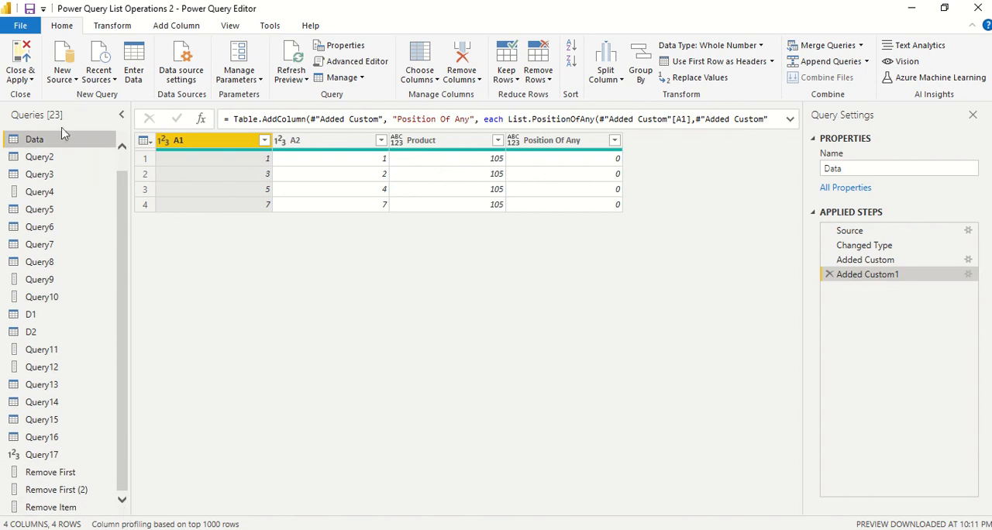
pyautogui.scroll(3)
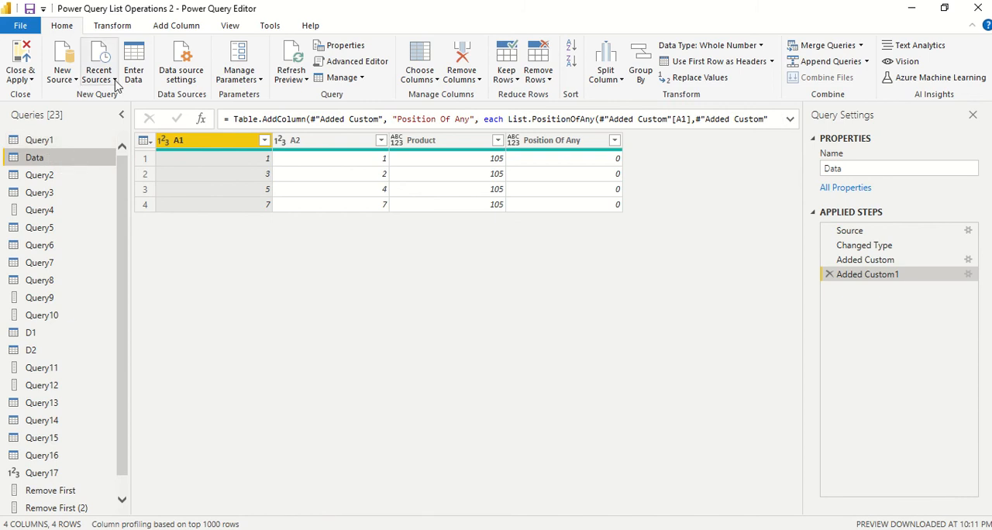
# Add a blank query and rename it 'Remove Item 2' in the Queries pane.
pyautogui.click(62, 62)
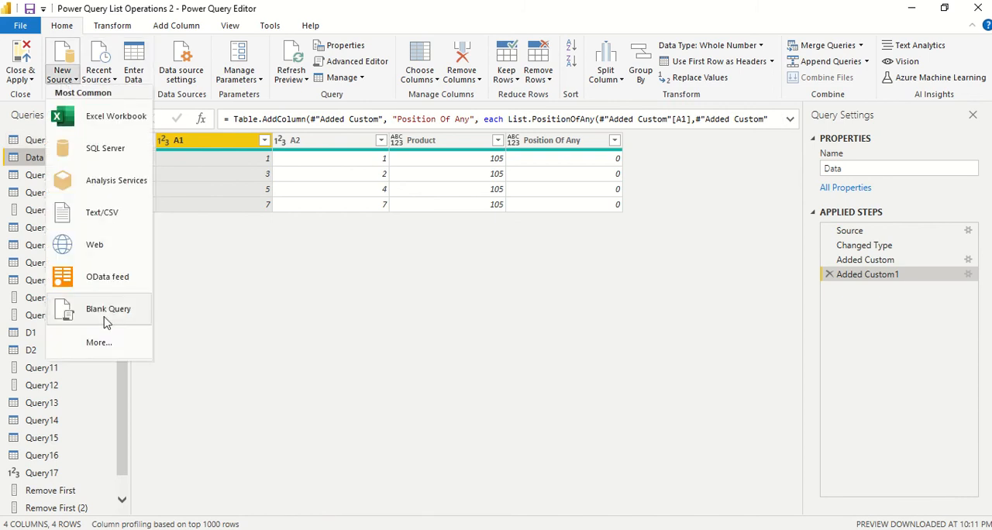
pyautogui.click(108, 308)
pyautogui.write('Remove Item')
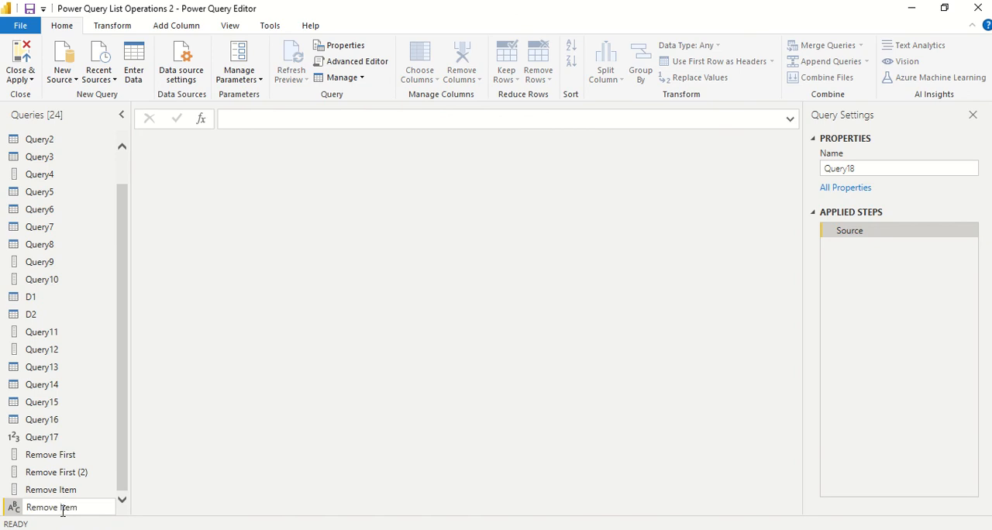
pyautogui.moveTo(488, 367)
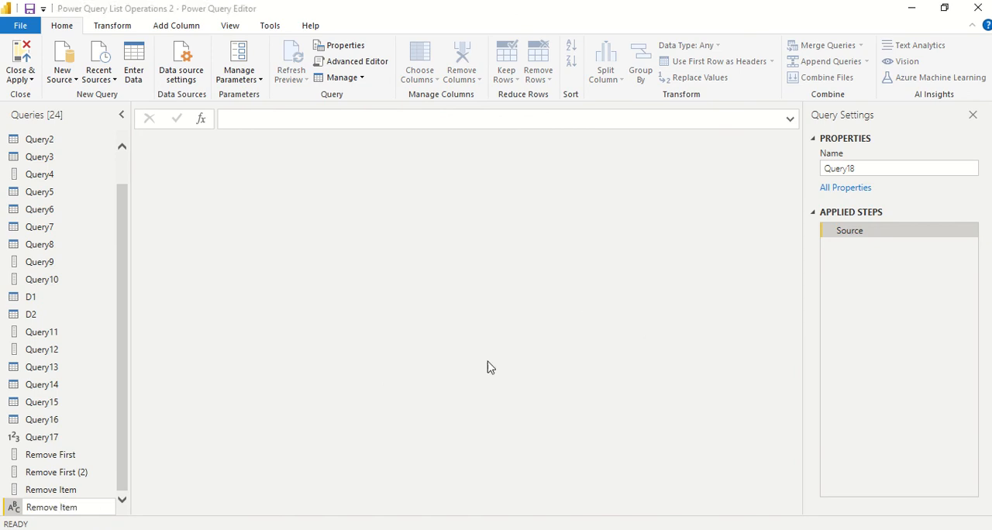
pyautogui.doubleClick(51, 507)
pyautogui.write(' 2')
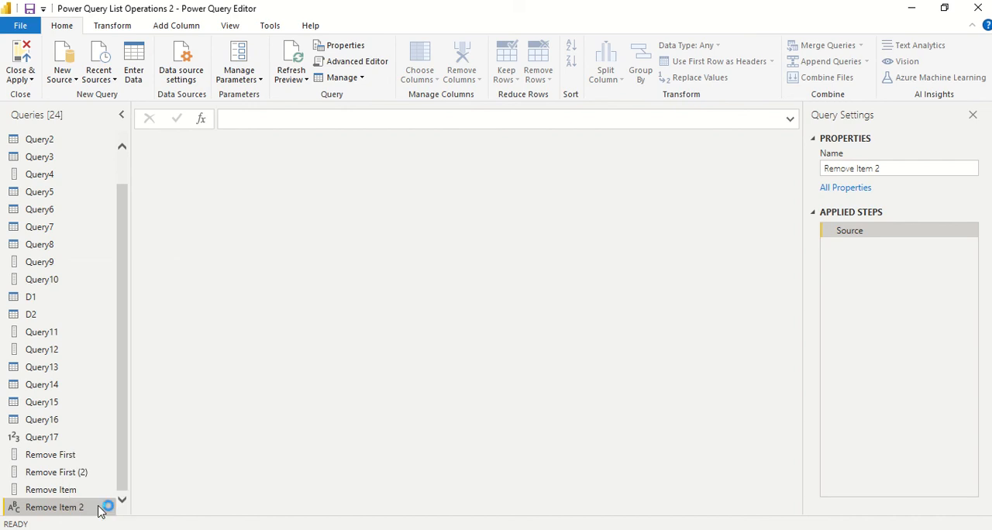
# Enter List.RemoveItems(Query1[Column1], Data[A1]) and apply it, returning 2 and 4.
pyautogui.click(355, 61)
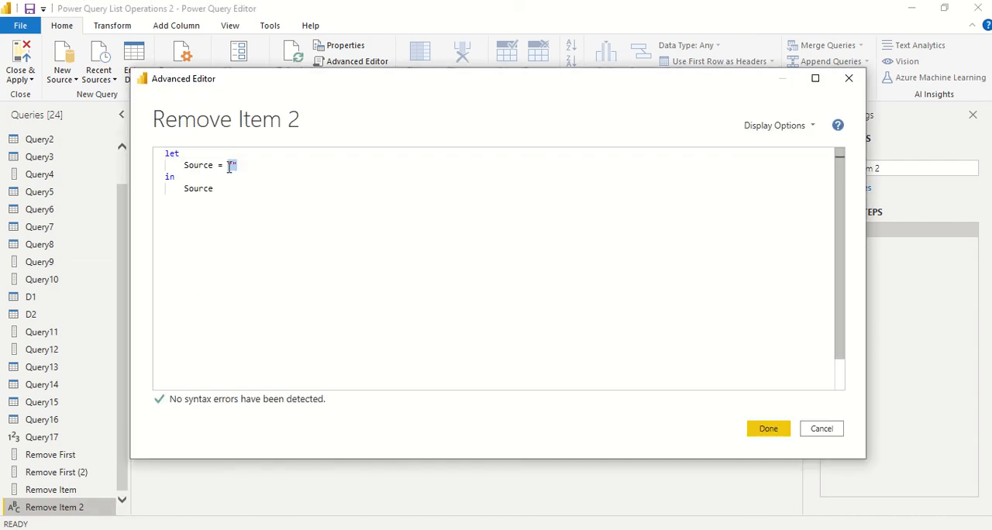
pyautogui.write('List')
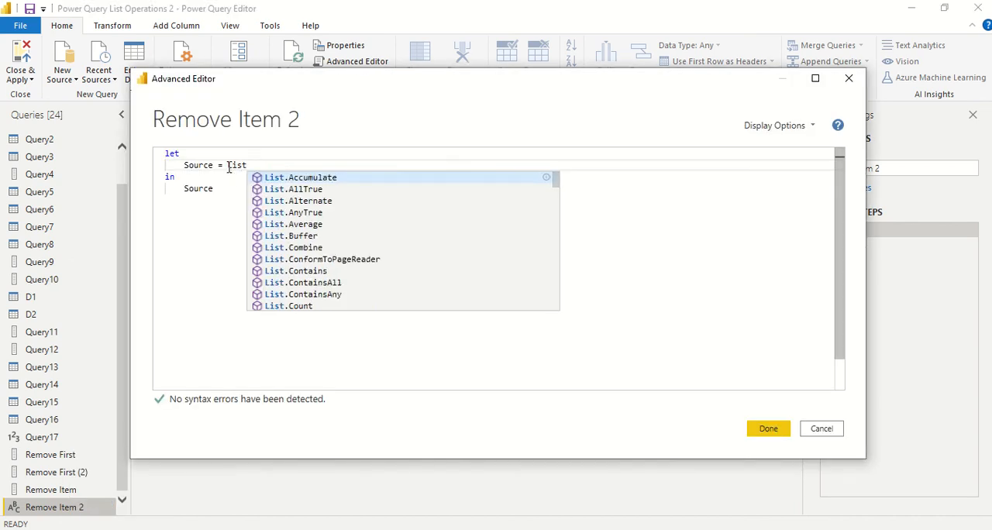
pyautogui.write('RemoveItems')
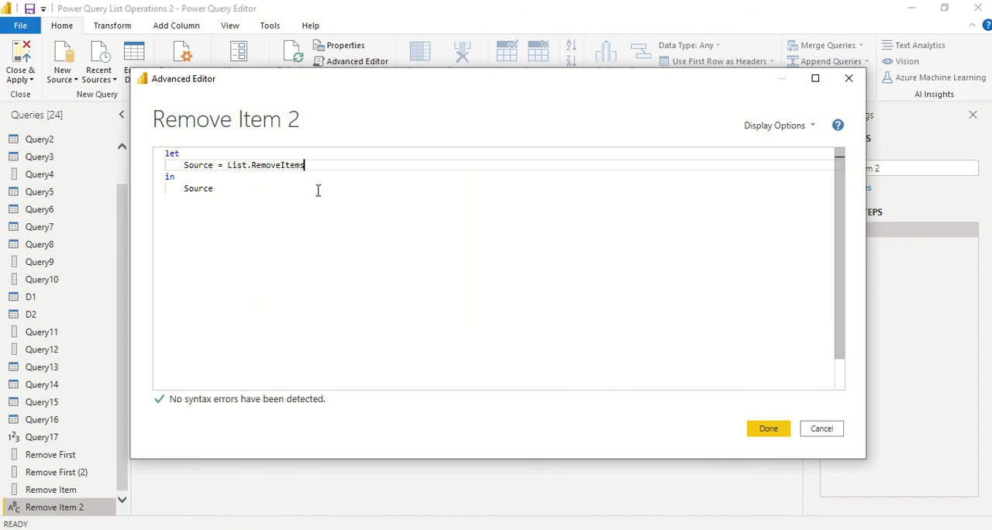
pyautogui.write('(Query1[')
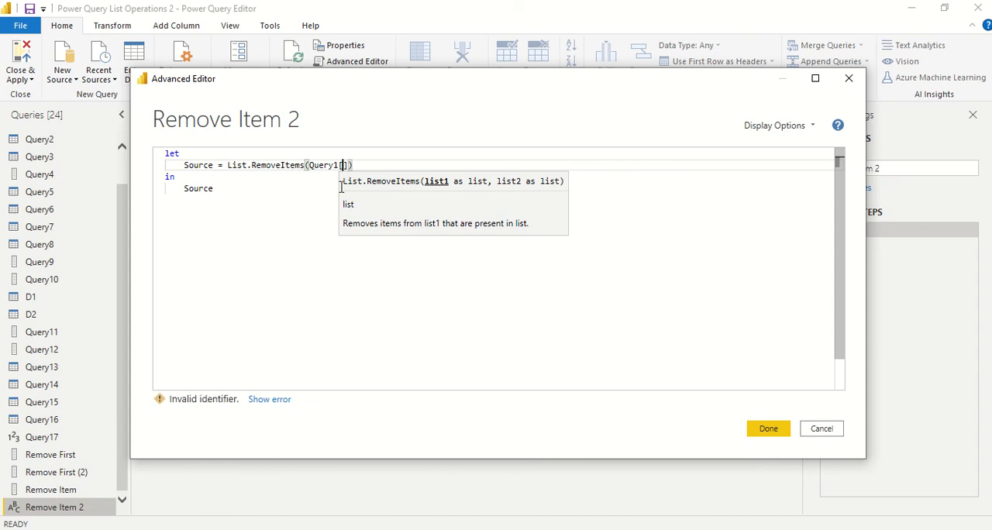
pyautogui.write('[Col]')
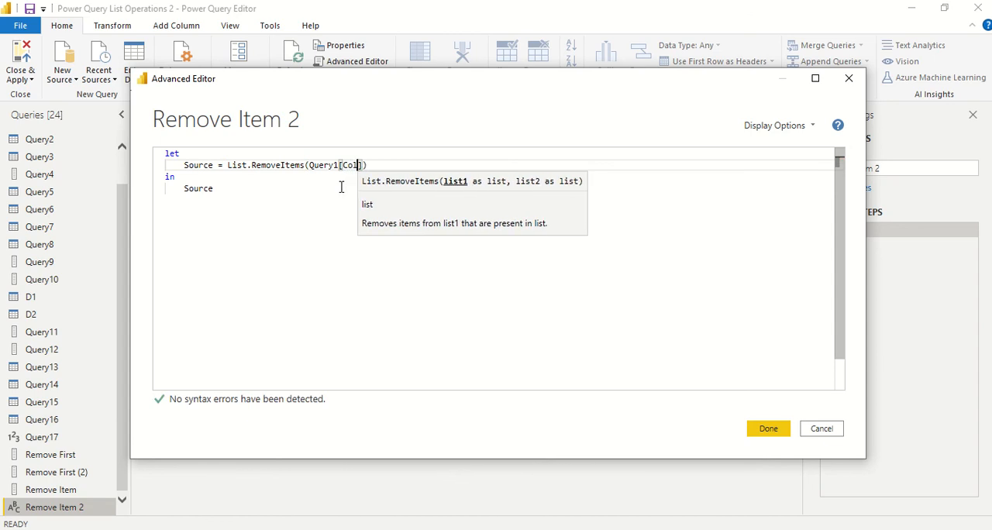
pyautogui.write('umn1')
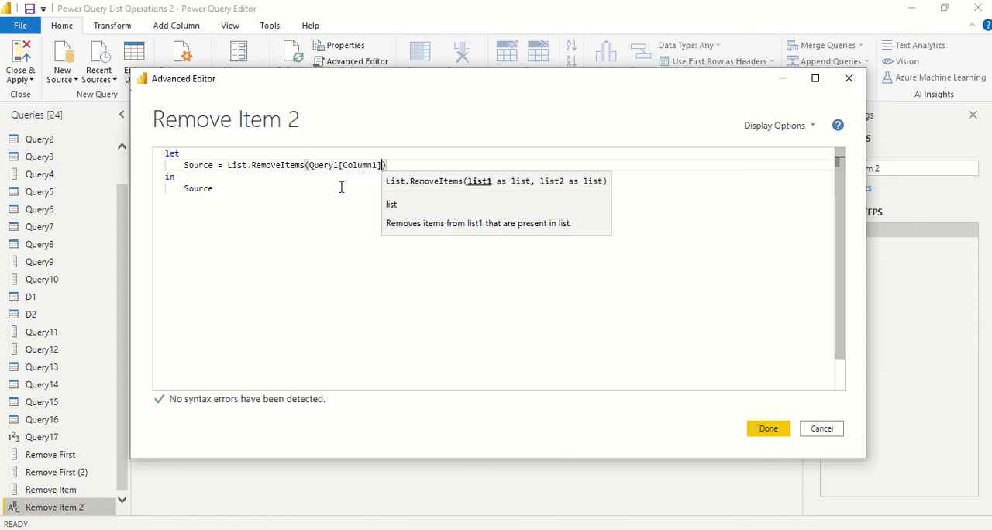
pyautogui.write(', Data[A1')
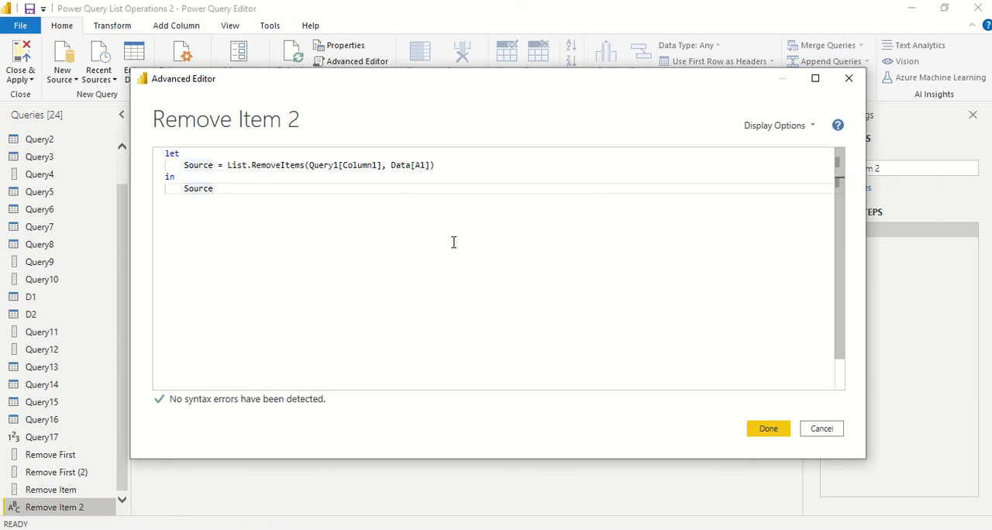
pyautogui.moveTo(797, 433)
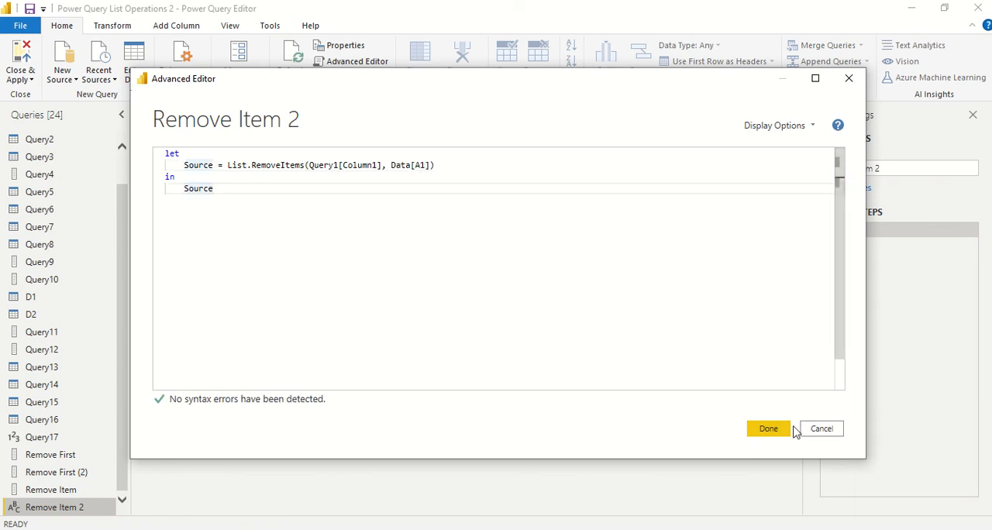
pyautogui.click(768, 429)
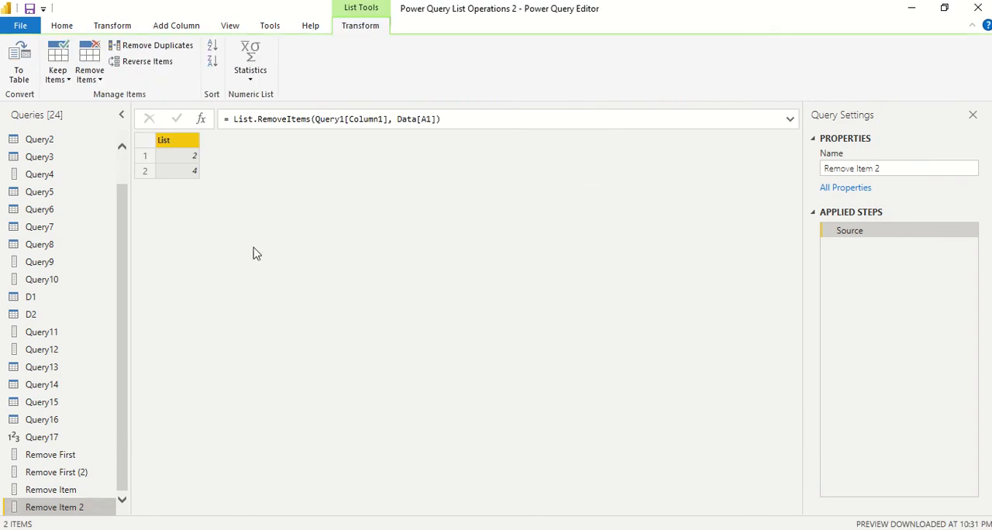
# Inspect Query1's values and then the Data table's columns.
pyautogui.scroll(3)
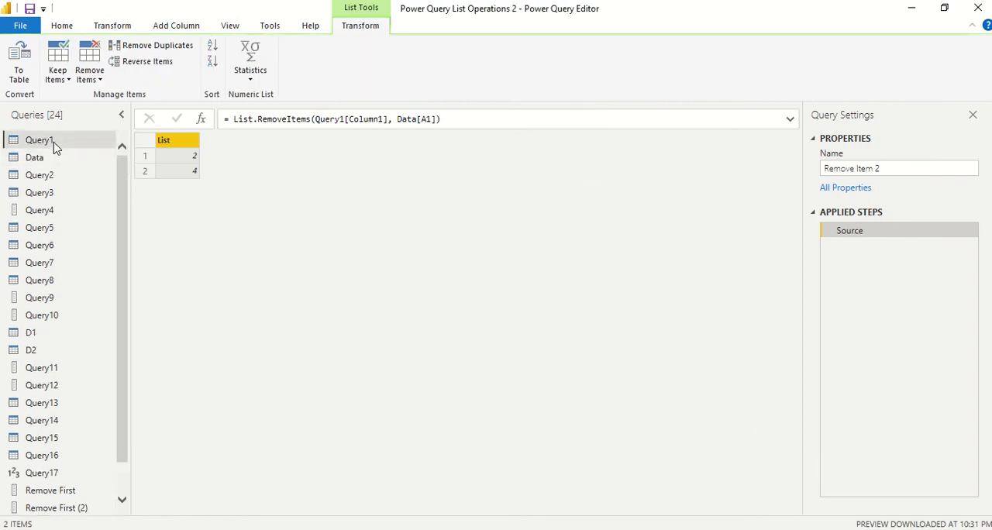
pyautogui.click(39, 140)
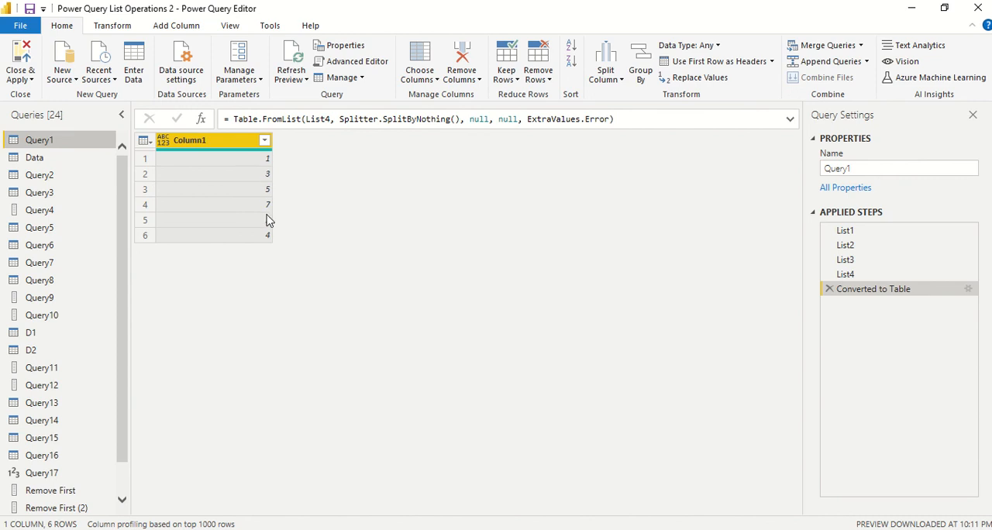
pyautogui.moveTo(271, 171)
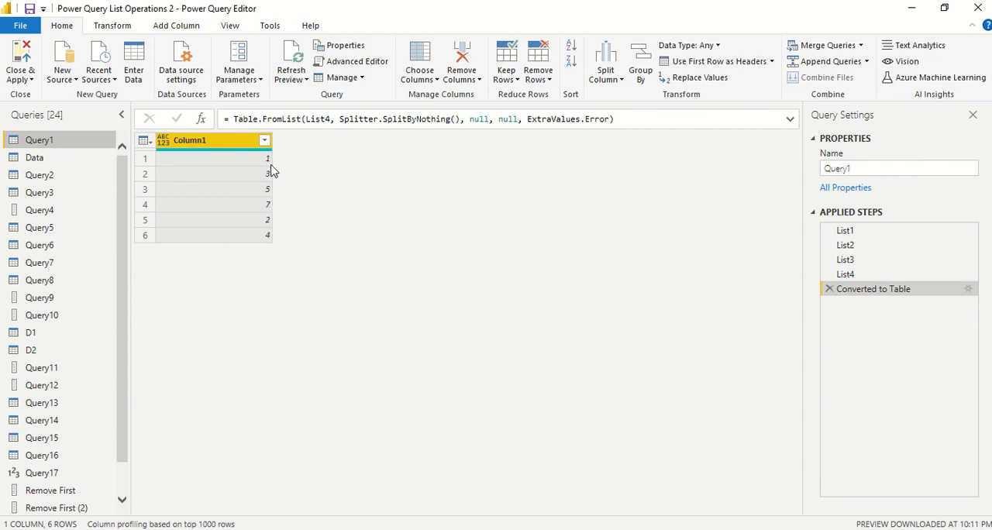
pyautogui.moveTo(270, 236)
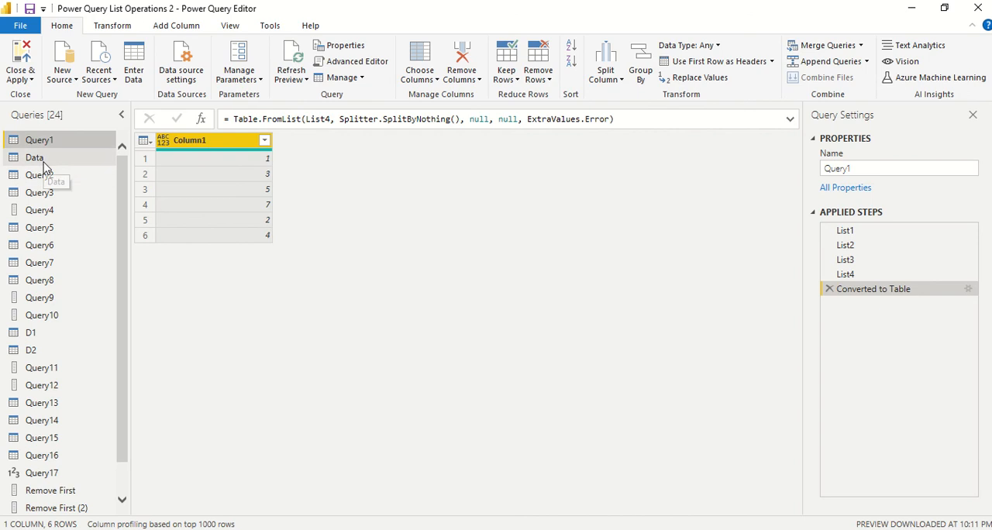
pyautogui.click(34, 157)
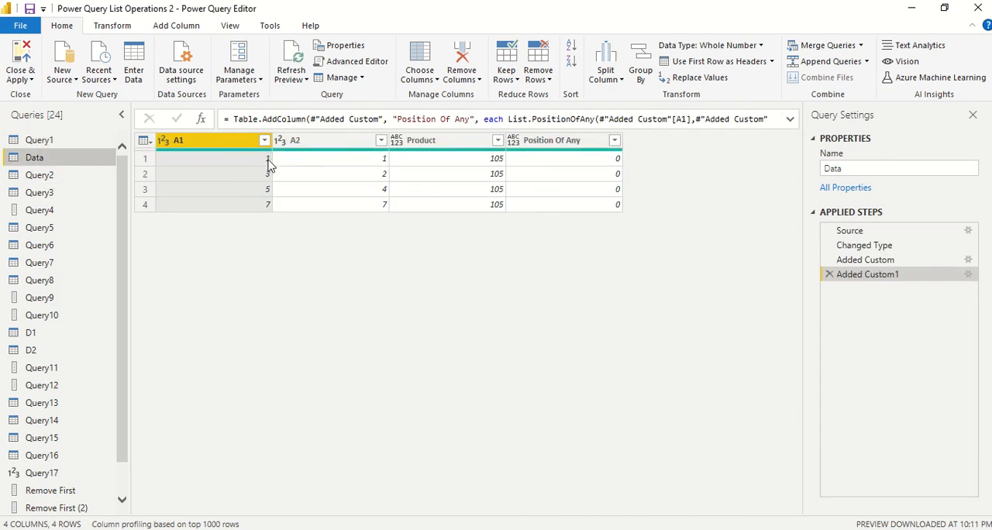
pyautogui.moveTo(90, 478)
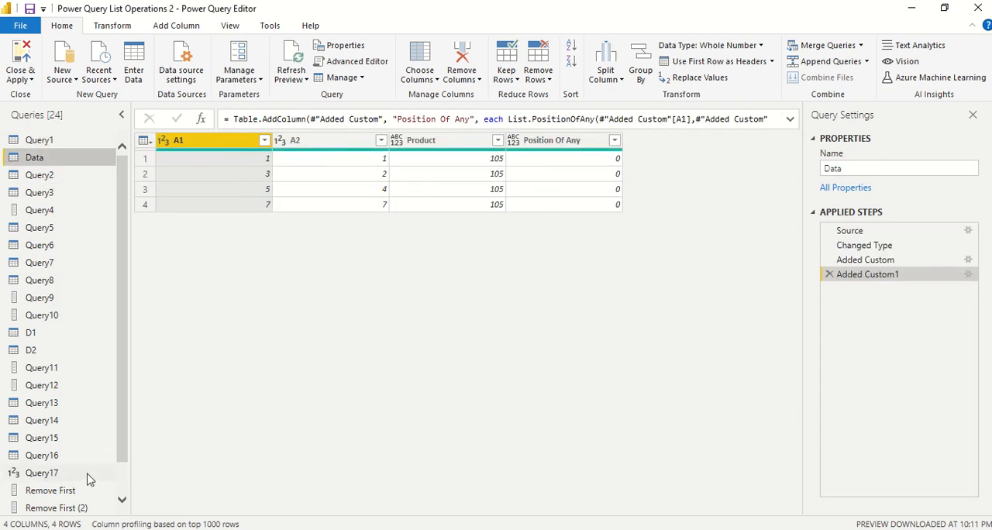
pyautogui.scroll(-3)
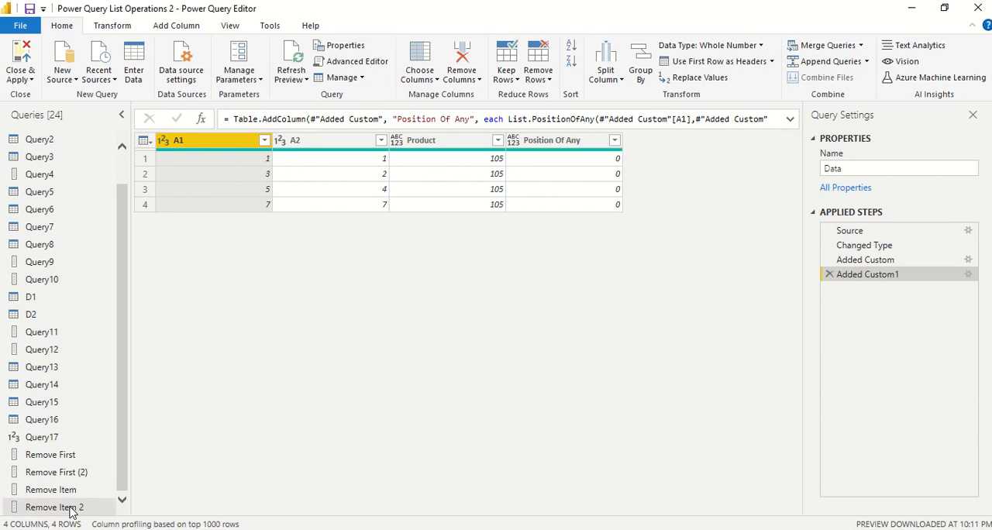
# Compare the Remove Item 2 result with Data's A1 values, then reopen Remove Item 2's code.
pyautogui.click(54, 506)
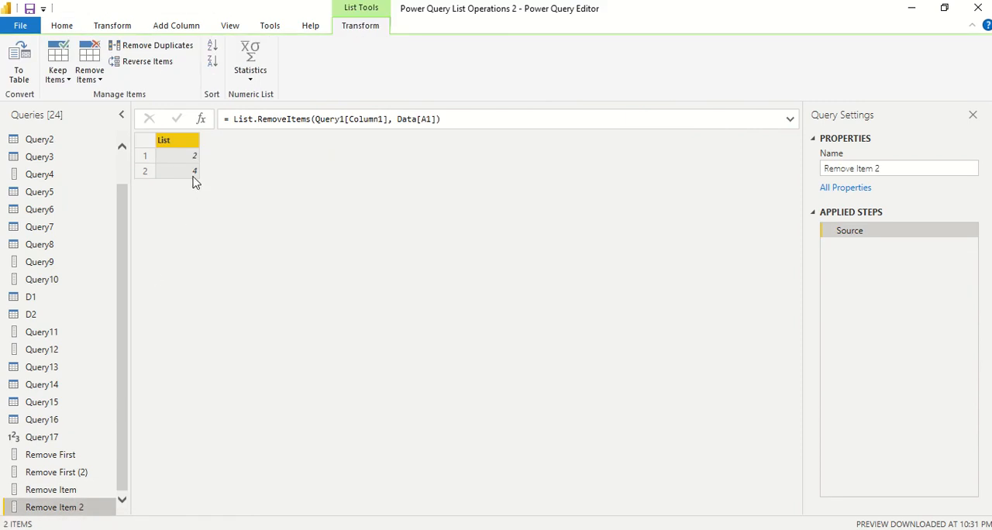
pyautogui.moveTo(71, 495)
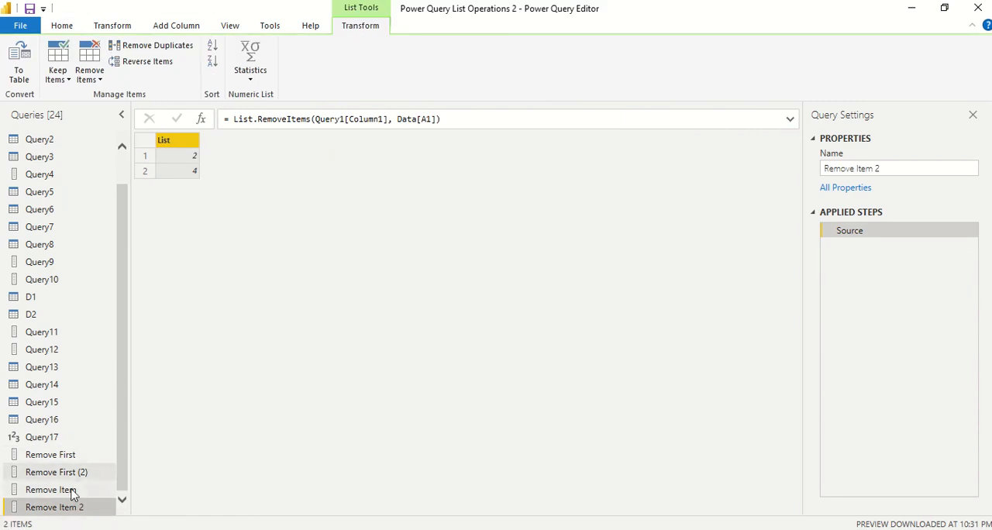
pyautogui.click(34, 157)
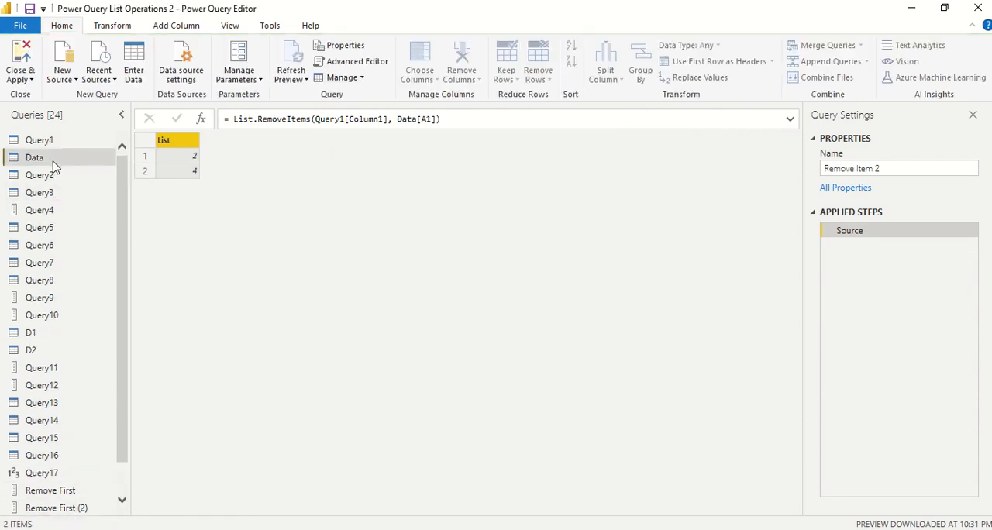
pyautogui.click(35, 156)
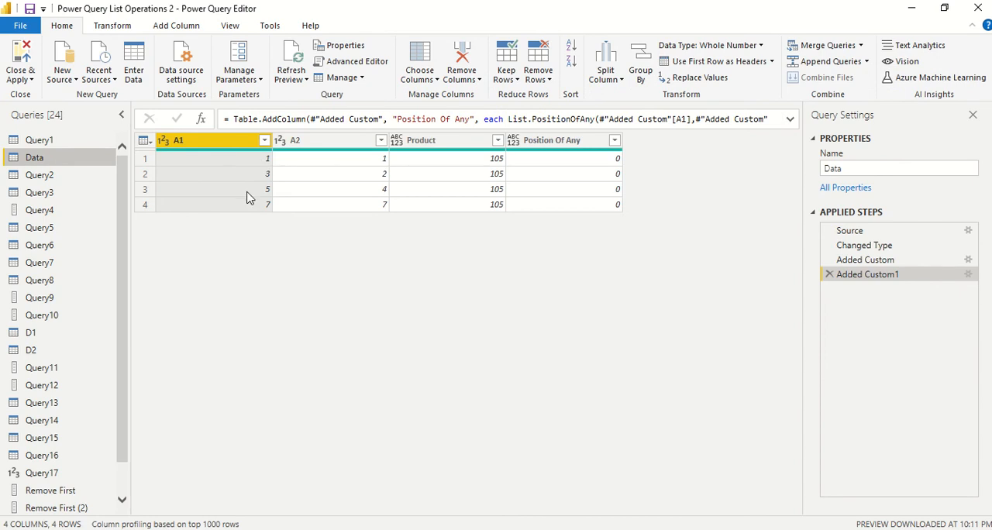
pyautogui.moveTo(268, 192)
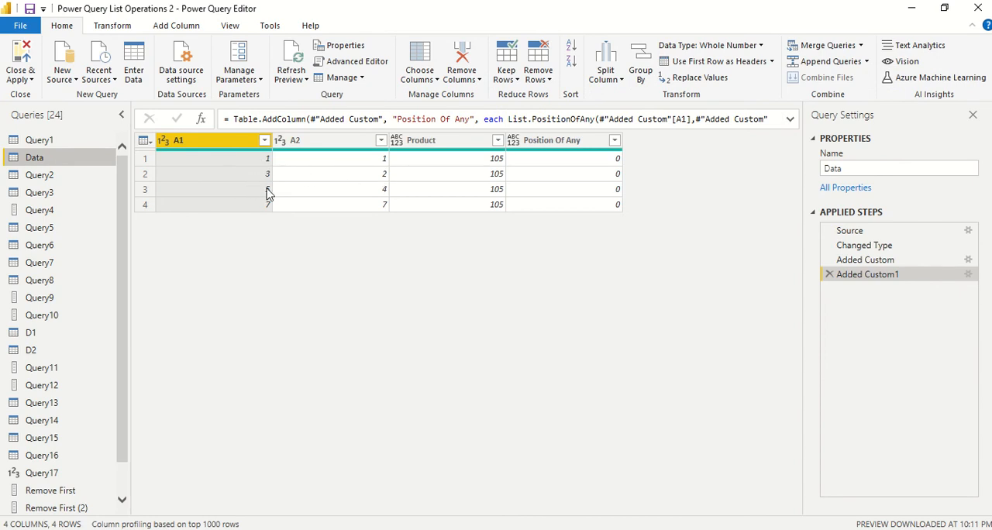
pyautogui.moveTo(303, 198)
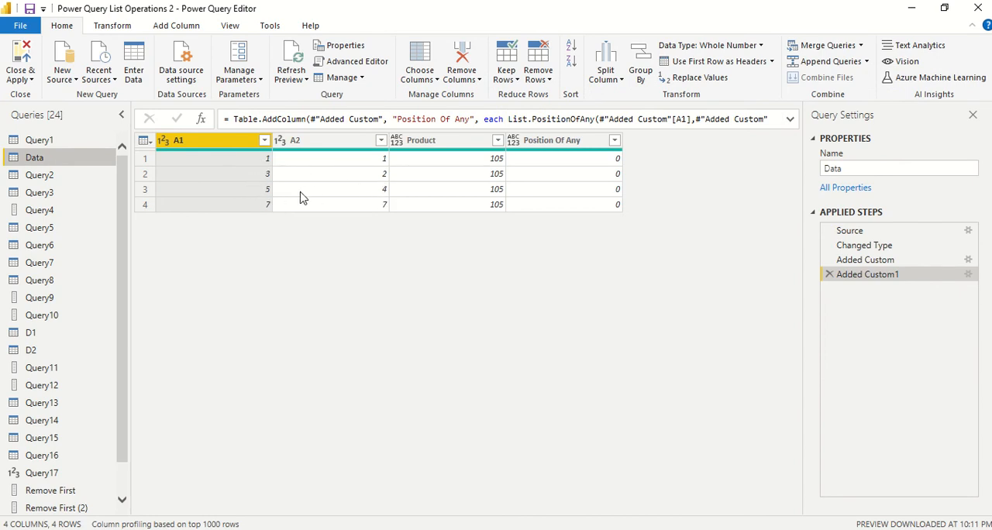
pyautogui.moveTo(316, 209)
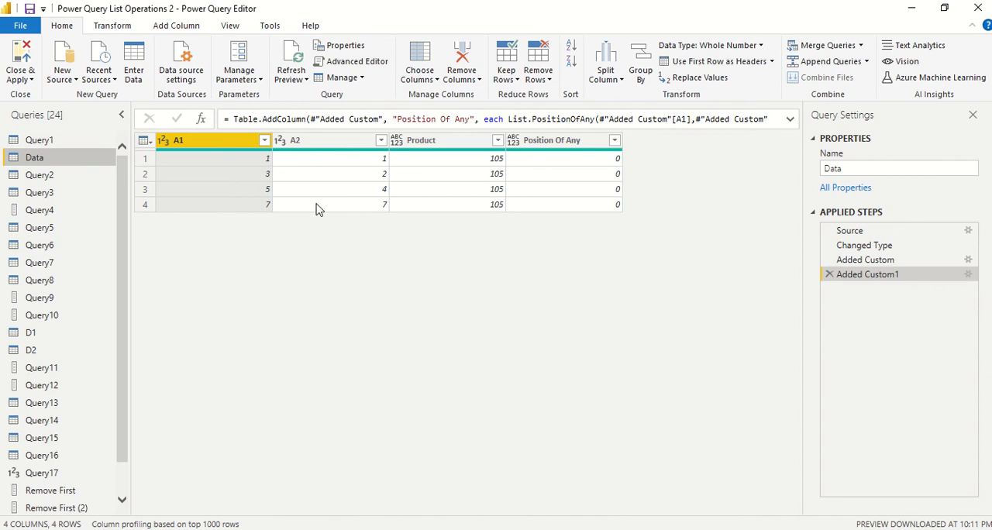
pyautogui.moveTo(317, 251)
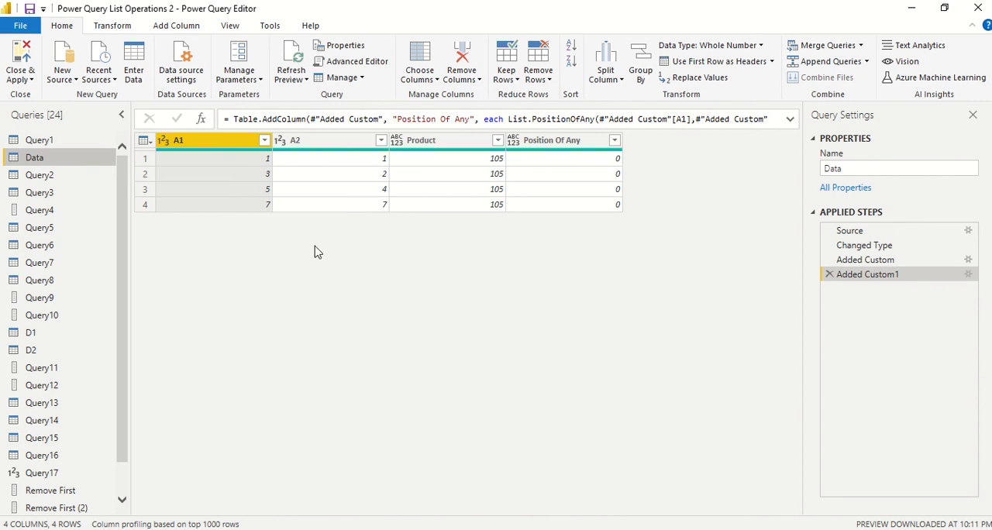
pyautogui.moveTo(50, 490)
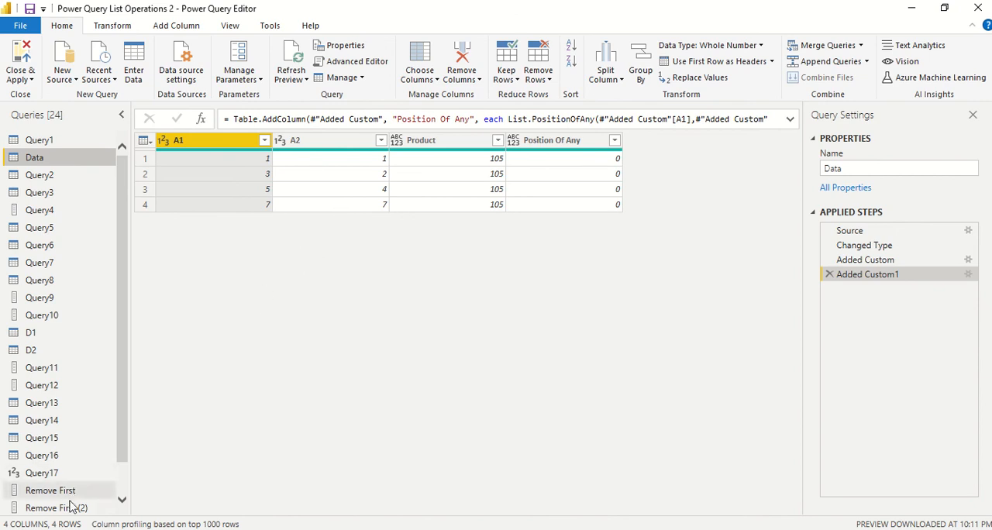
pyautogui.click(54, 506)
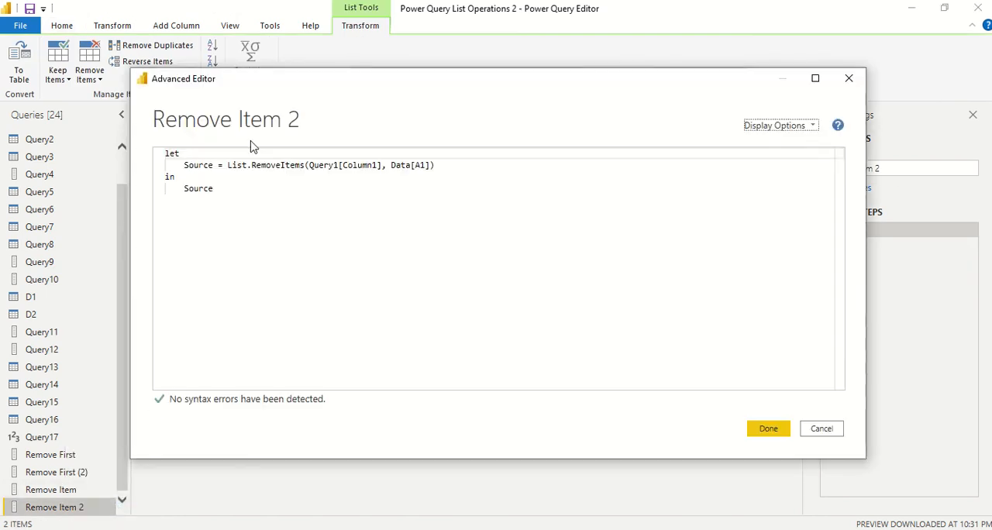
# Rewrite the formula as List.RemoveItems(Data[A1], Data[A2]) so the preview shows 3 and 5.
pyautogui.doubleClick(407, 166)
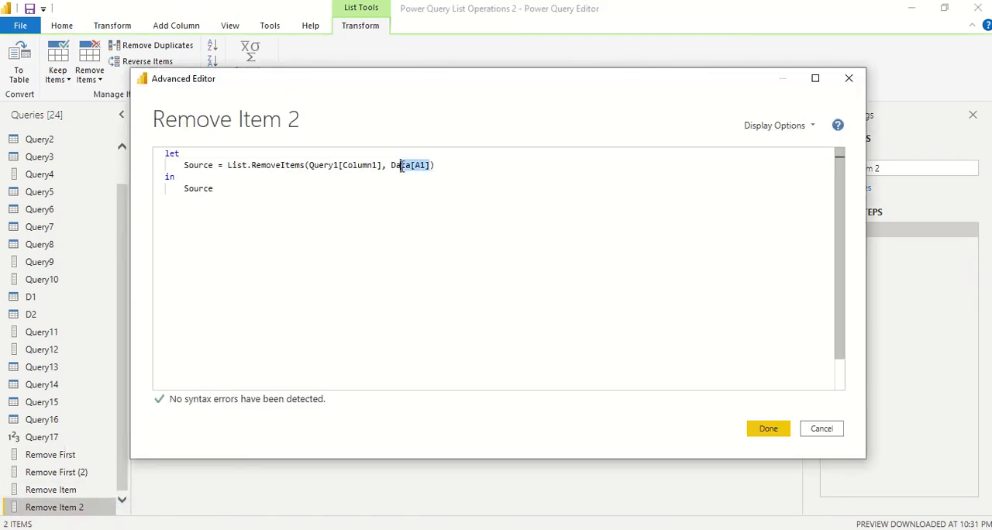
pyautogui.doubleClick(402, 165)
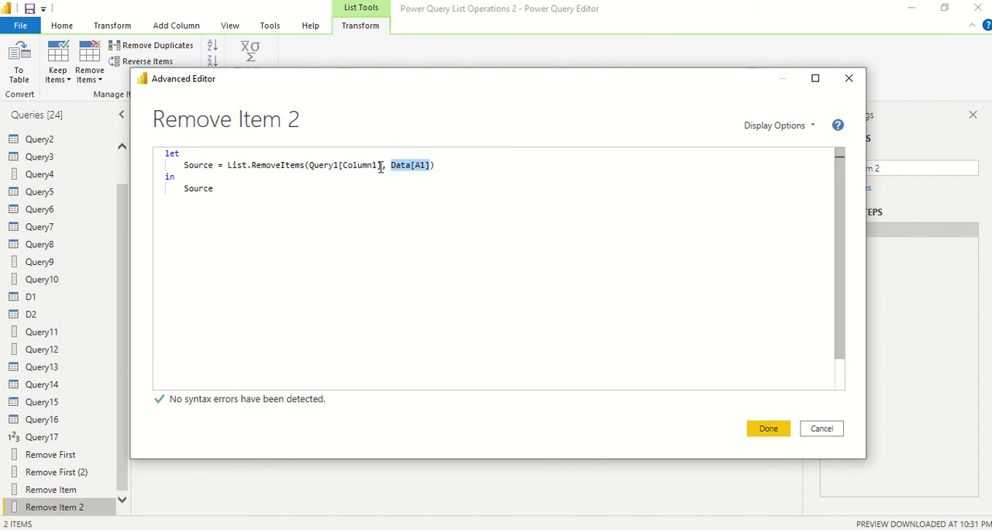
pyautogui.doubleClick(345, 164)
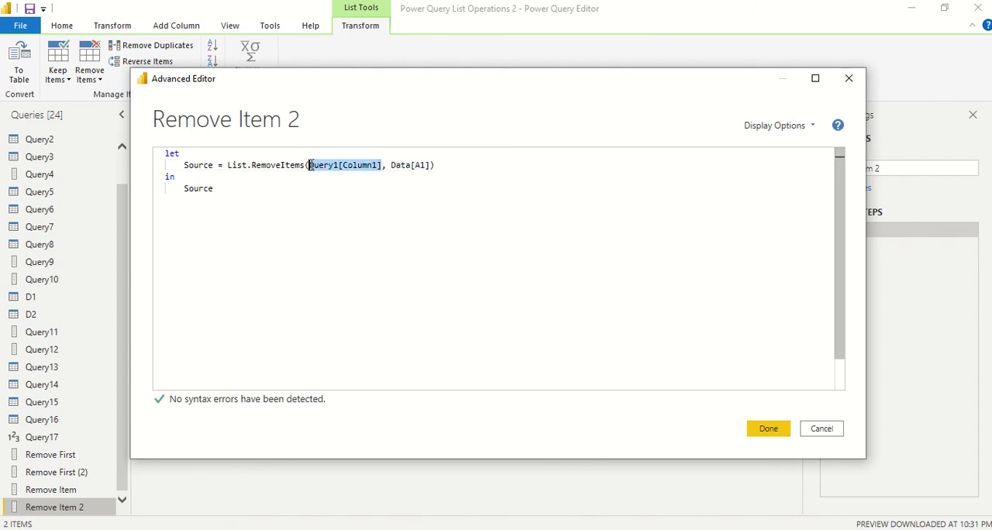
pyautogui.write('Data[A1]')
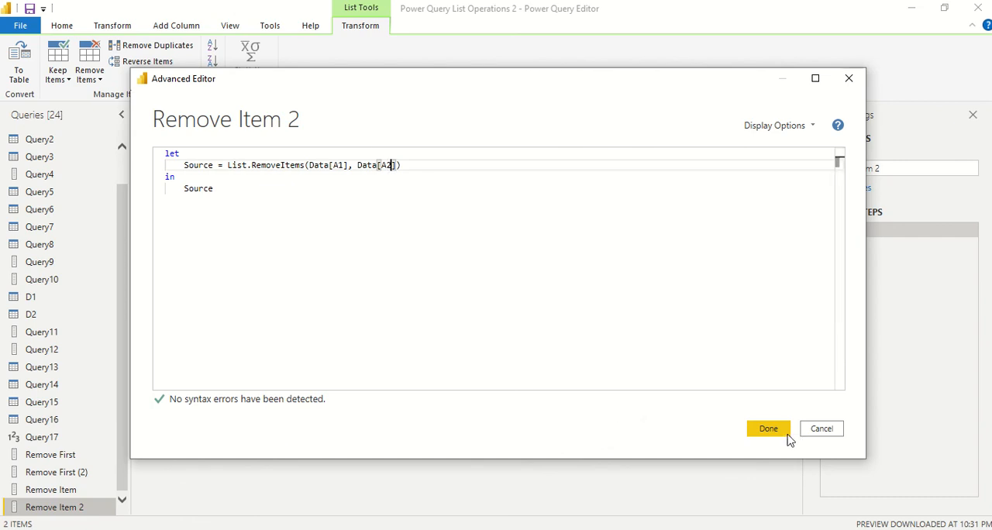
pyautogui.click(768, 428)
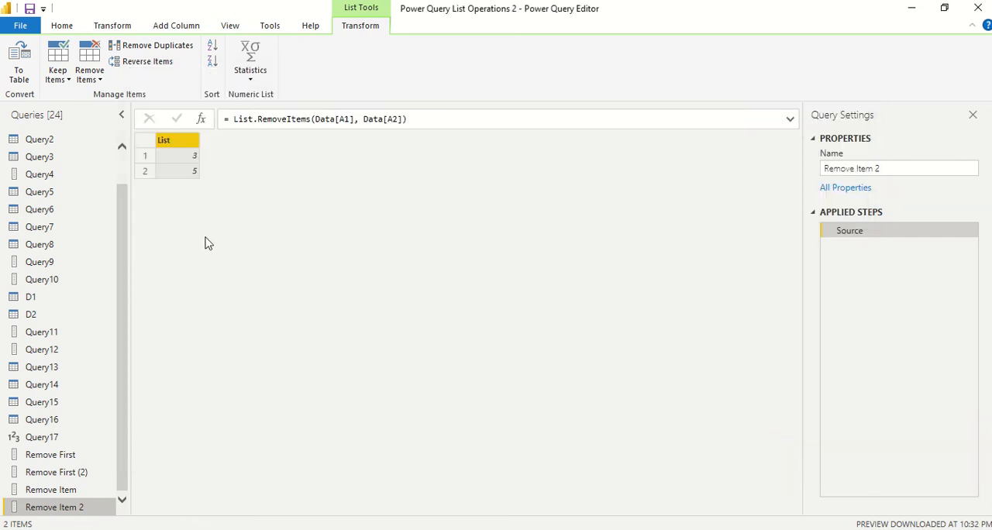
pyautogui.moveTo(121, 166)
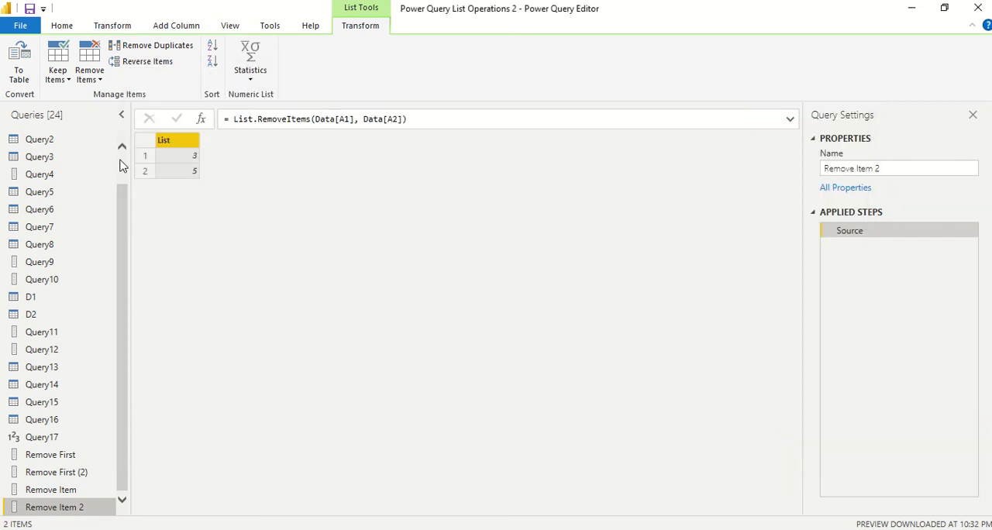
# Show the Data query's table with columns A1, A2, Product and Position Of Any.
pyautogui.scroll(3)
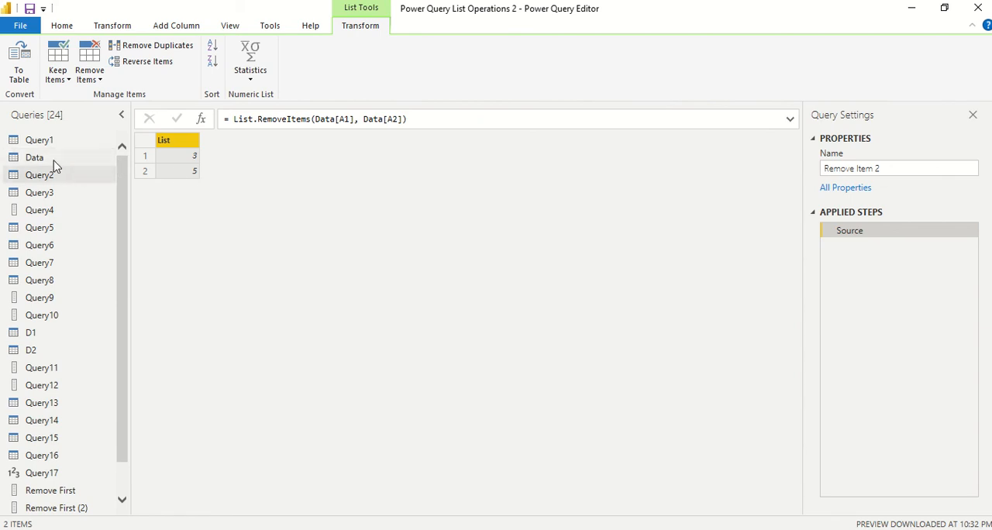
pyautogui.click(34, 158)
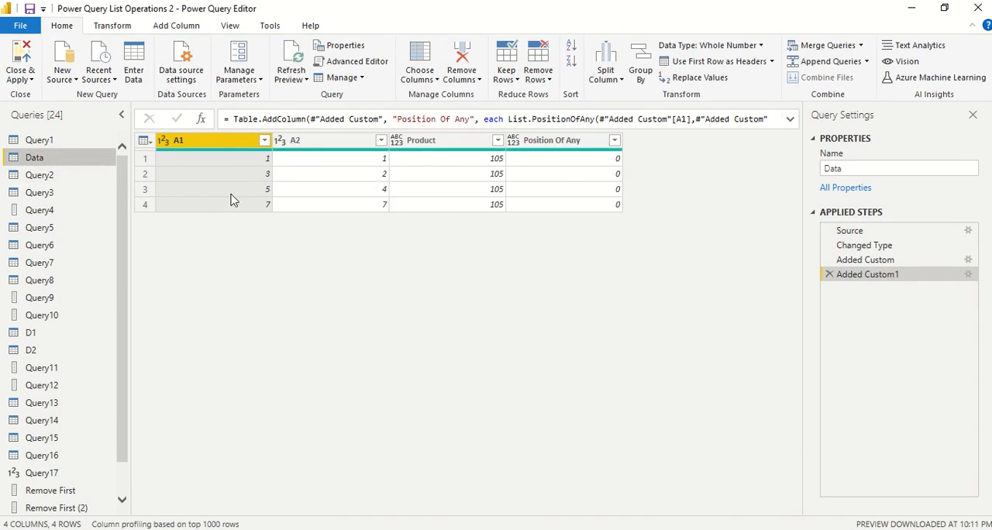
pyautogui.moveTo(353, 202)
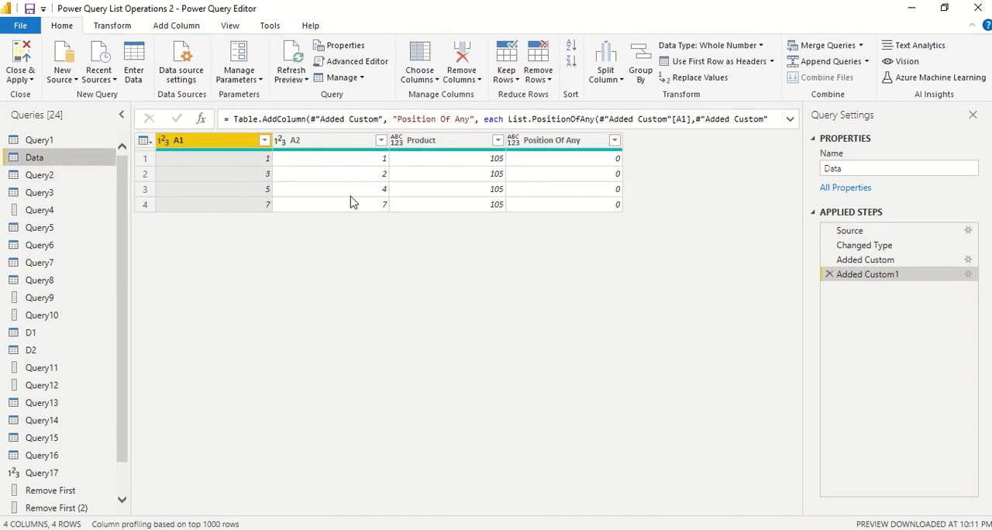